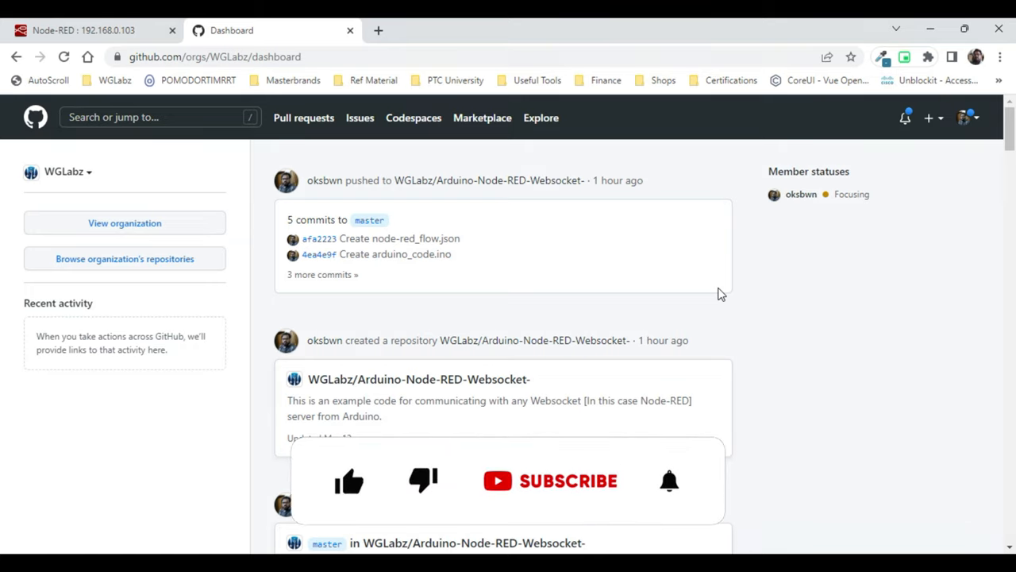
- Switch to the esp32_ws sketch and scroll past the Wi-Fi credentials to the static IP block
{"action": "left_click", "coordinate": [349, 481]}
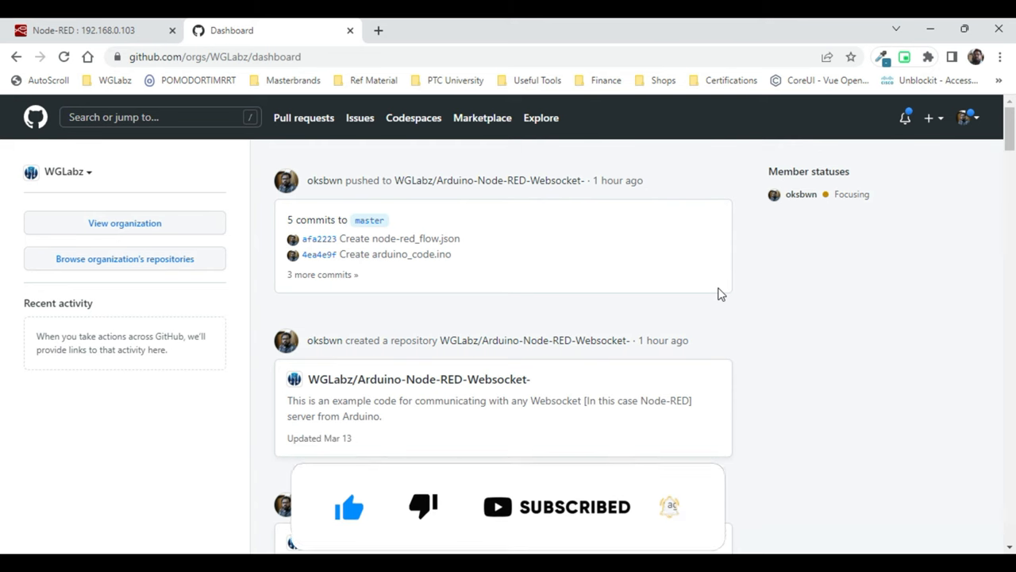
{"action": "key", "text": "Alt+Tab"}
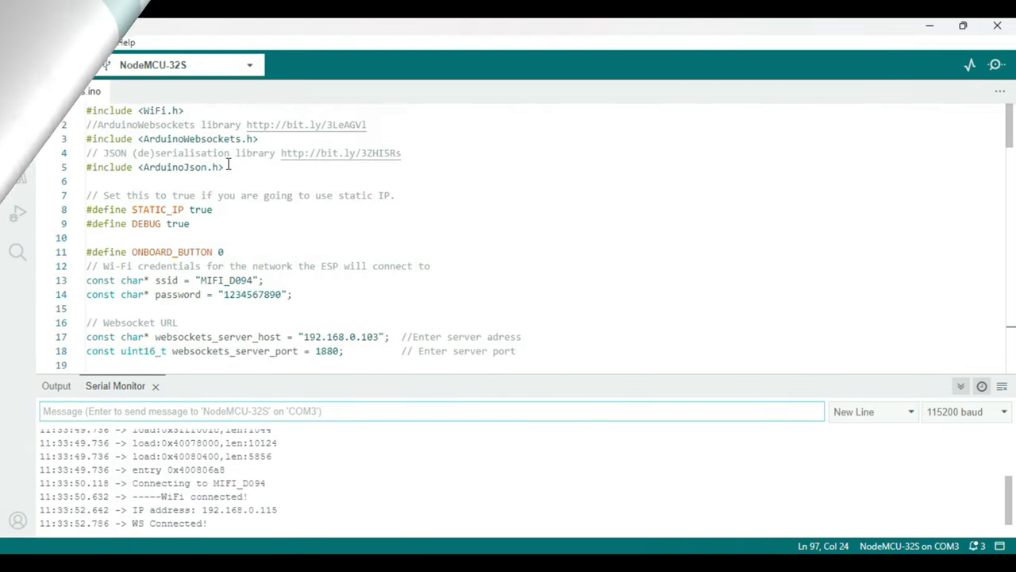
{"action": "mouse_move", "coordinate": [203, 152]}
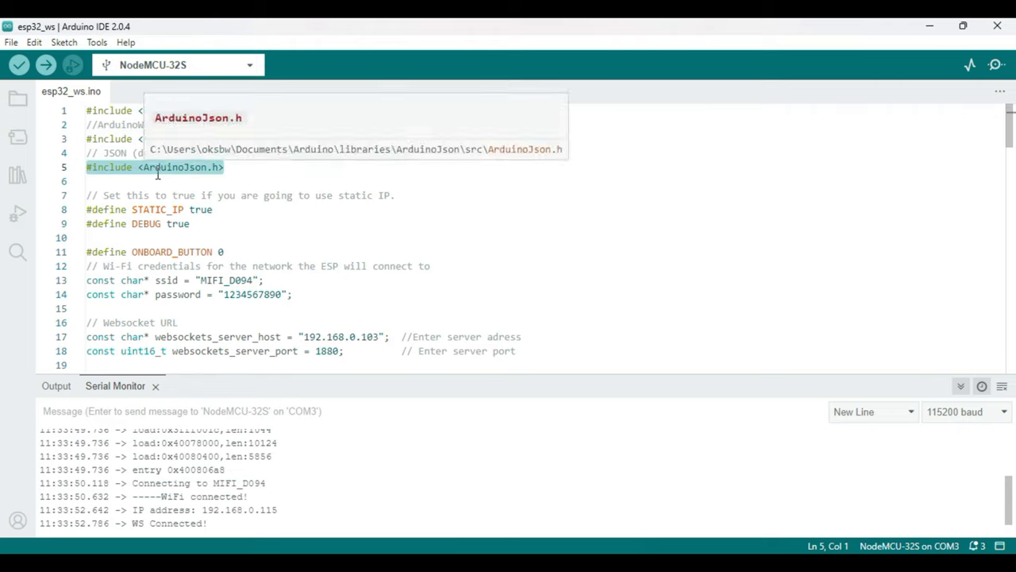
{"action": "mouse_move", "coordinate": [229, 181]}
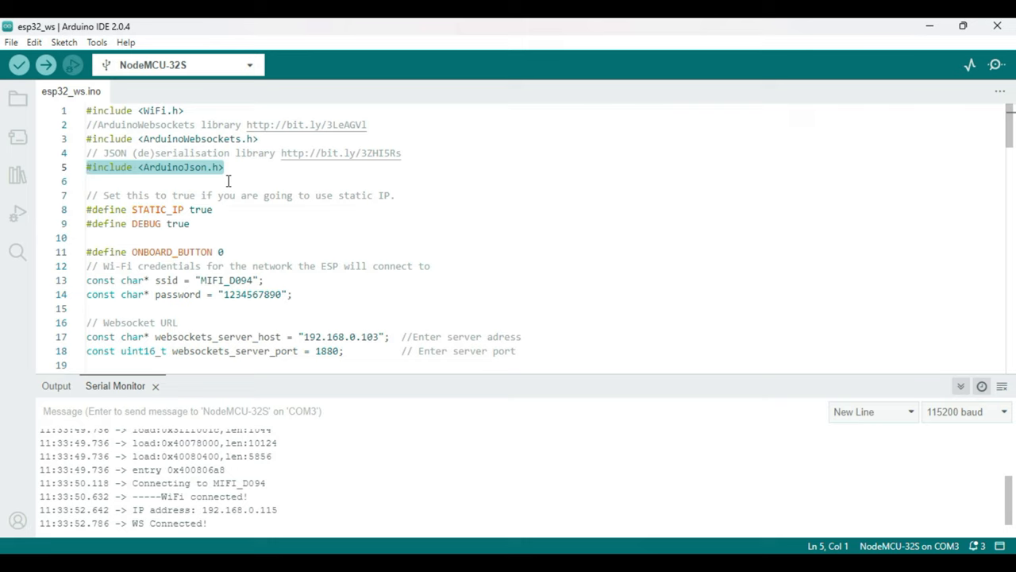
{"action": "scroll", "scroll_direction": "down", "scroll_amount": 3}
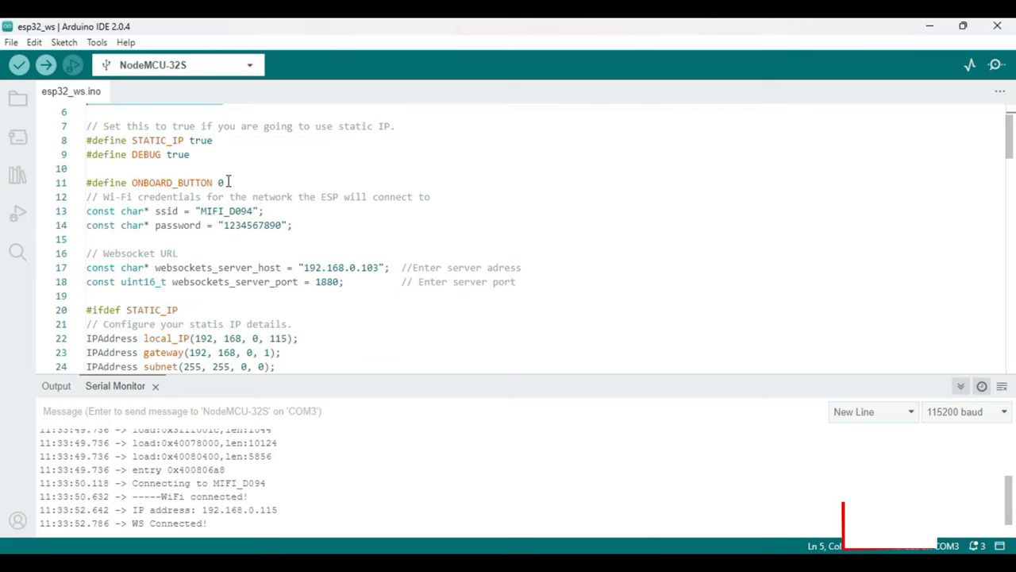
{"action": "scroll", "scroll_direction": "down", "scroll_amount": 3}
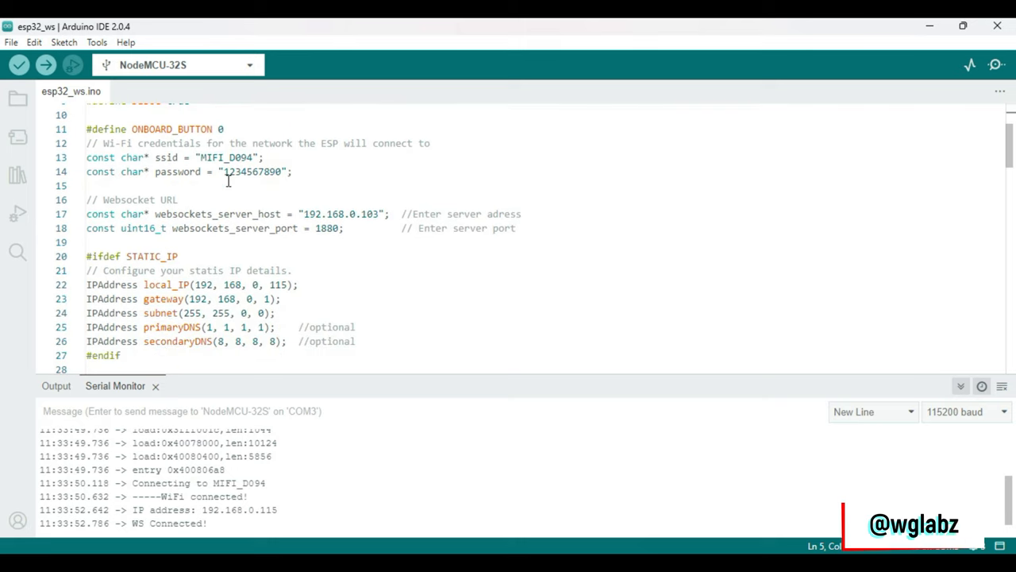
{"action": "mouse_move", "coordinate": [248, 189]}
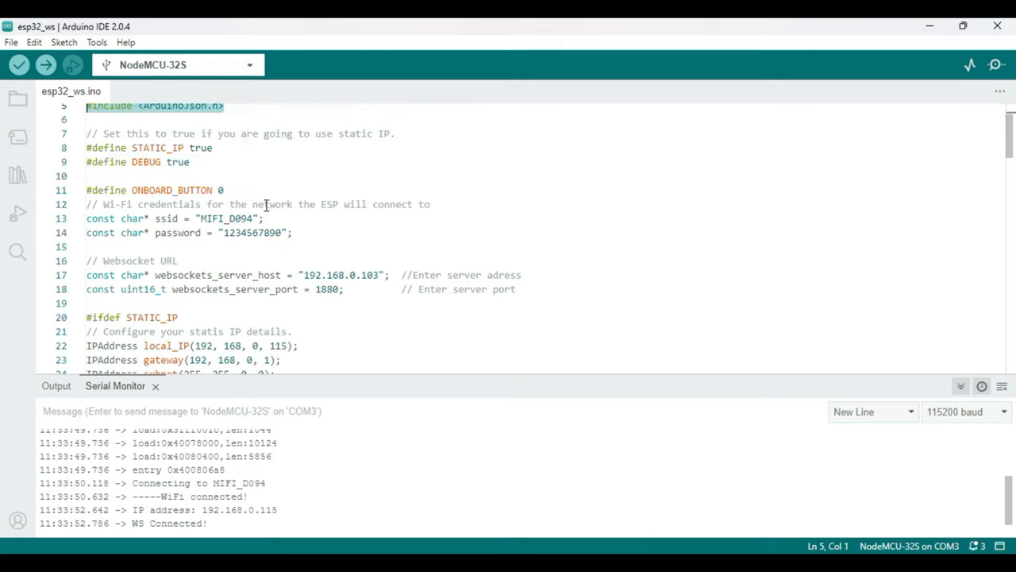
{"action": "scroll", "scroll_direction": "down", "scroll_amount": 3}
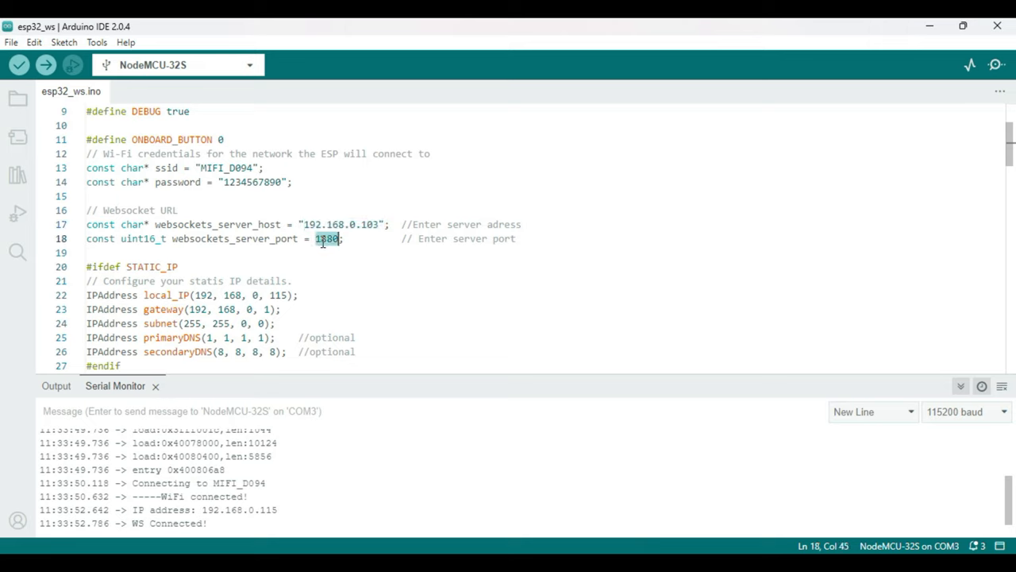
{"action": "scroll", "scroll_direction": "down", "scroll_amount": 3}
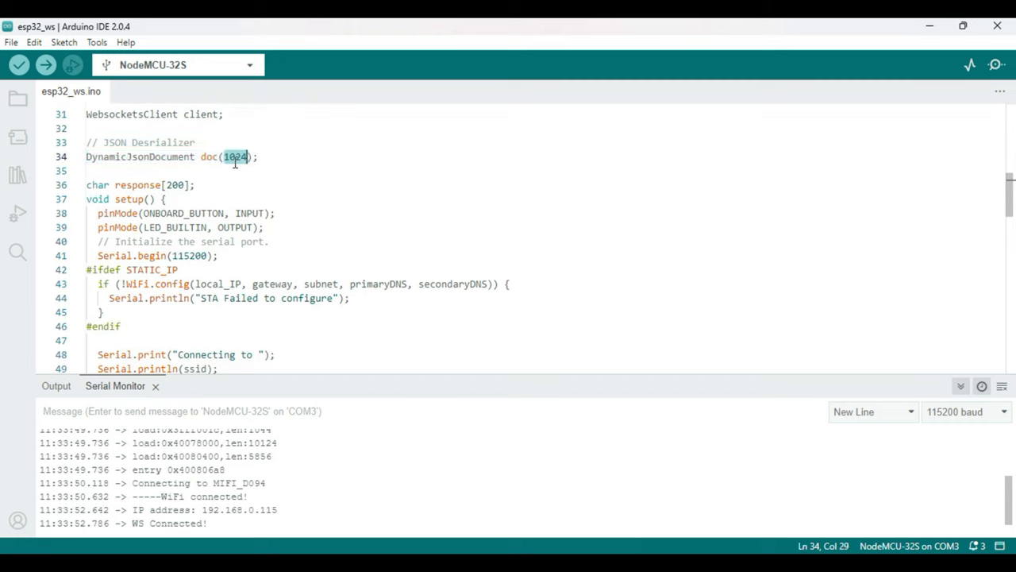
{"action": "scroll", "scroll_direction": "down", "scroll_amount": 3}
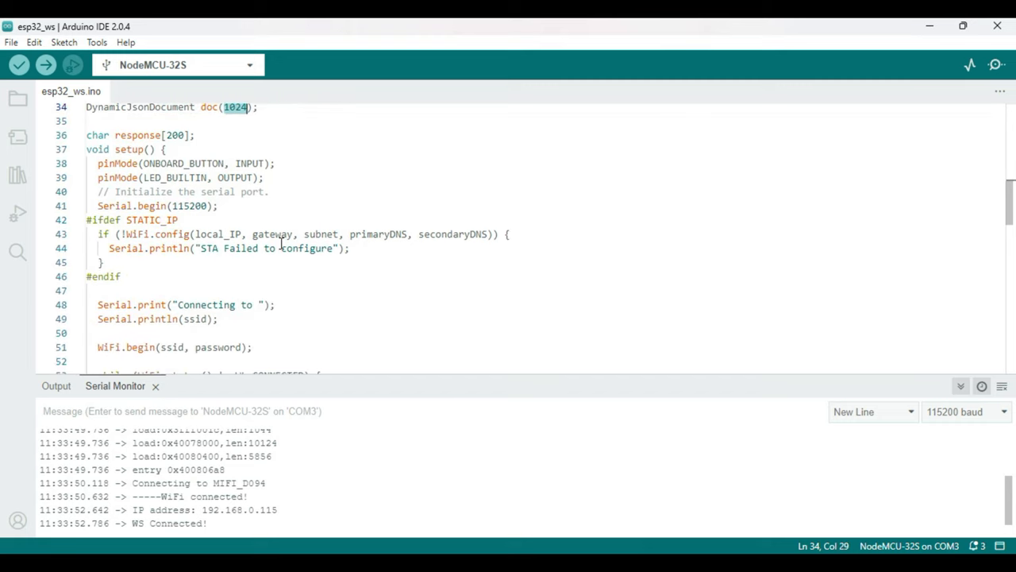
{"action": "left_click", "coordinate": [117, 164]}
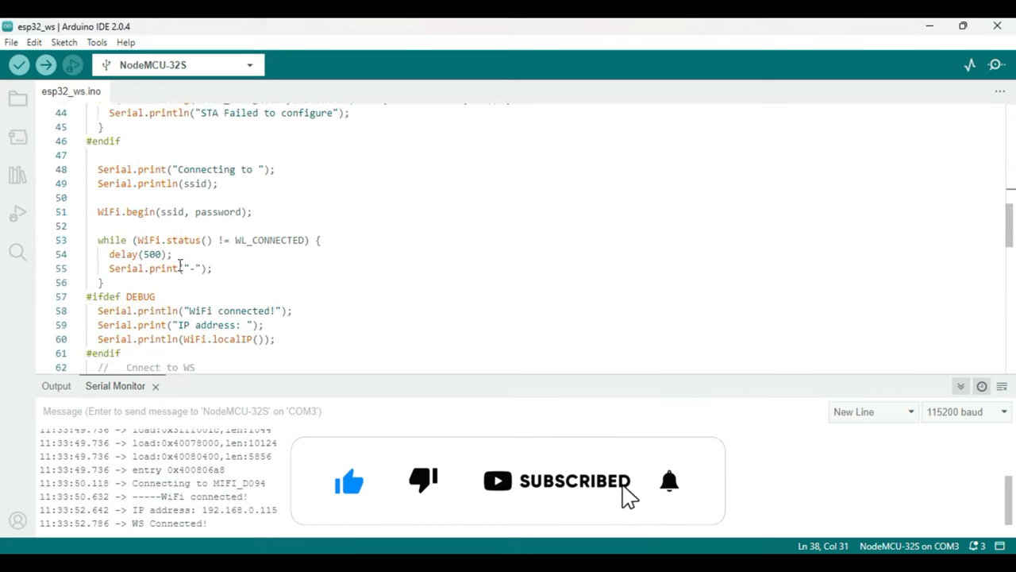
{"action": "scroll", "scroll_direction": "down", "scroll_amount": 3}
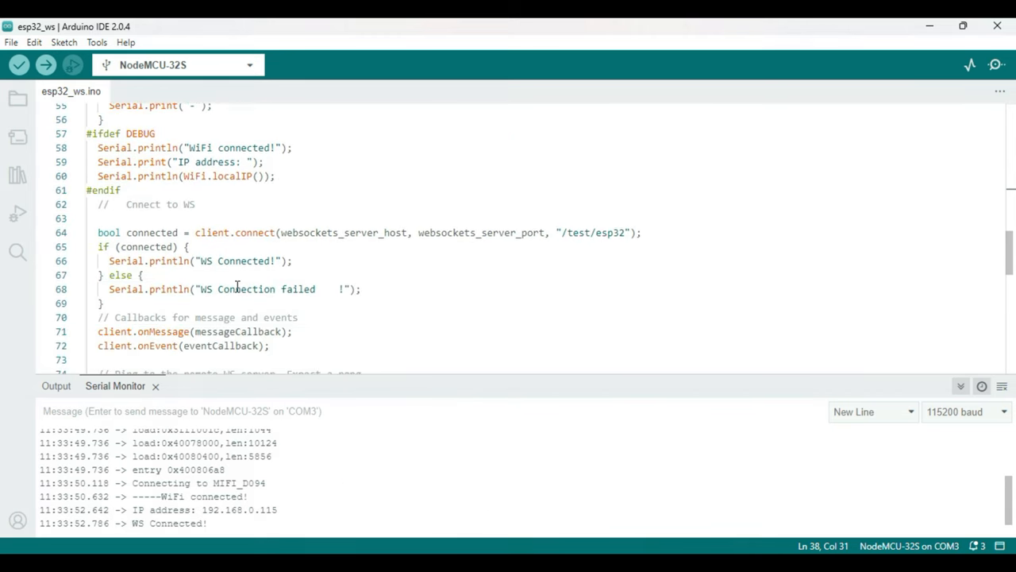
{"action": "scroll", "scroll_direction": "down", "scroll_amount": 3}
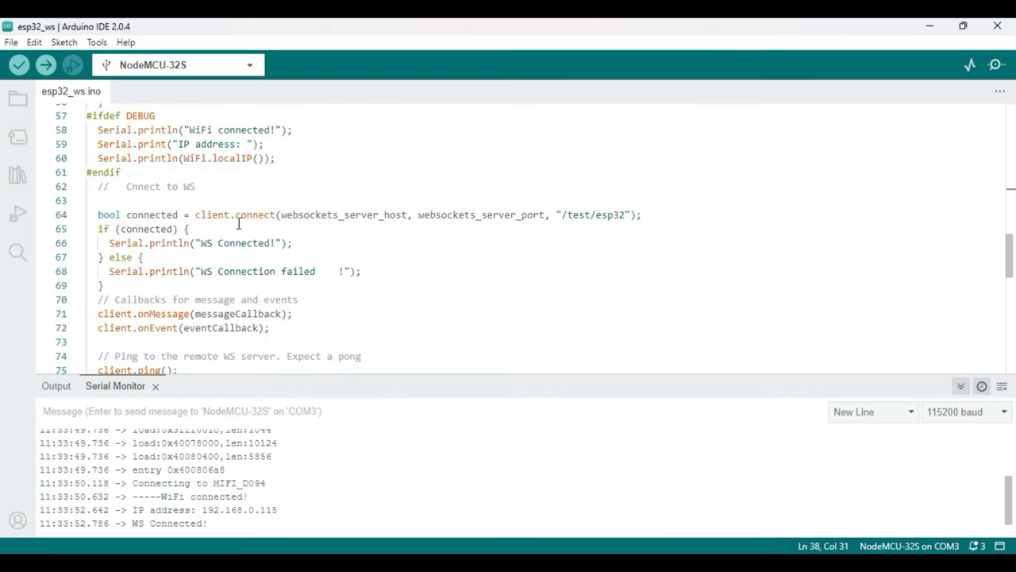
{"action": "mouse_move", "coordinate": [362, 226]}
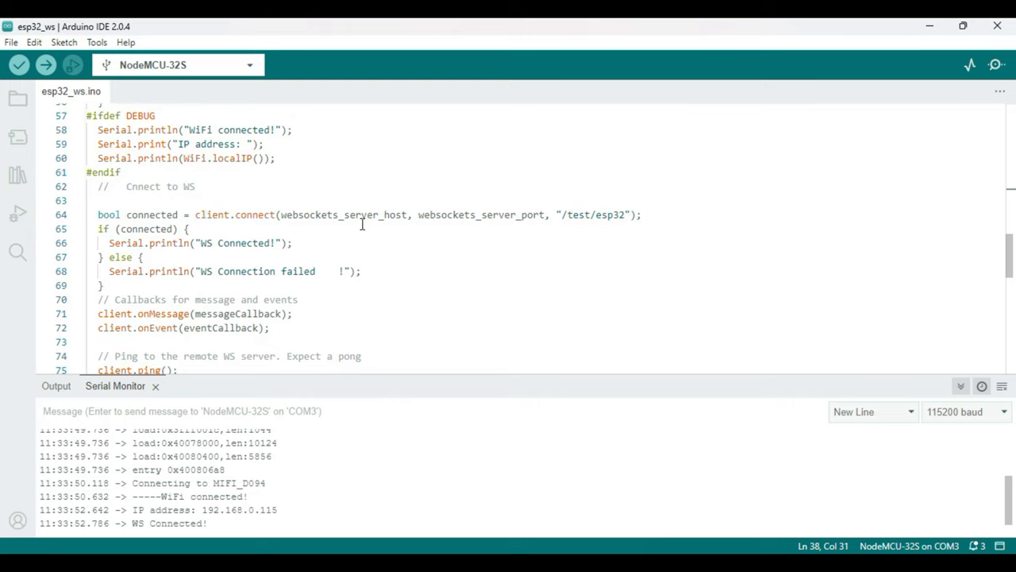
{"action": "mouse_move", "coordinate": [562, 219]}
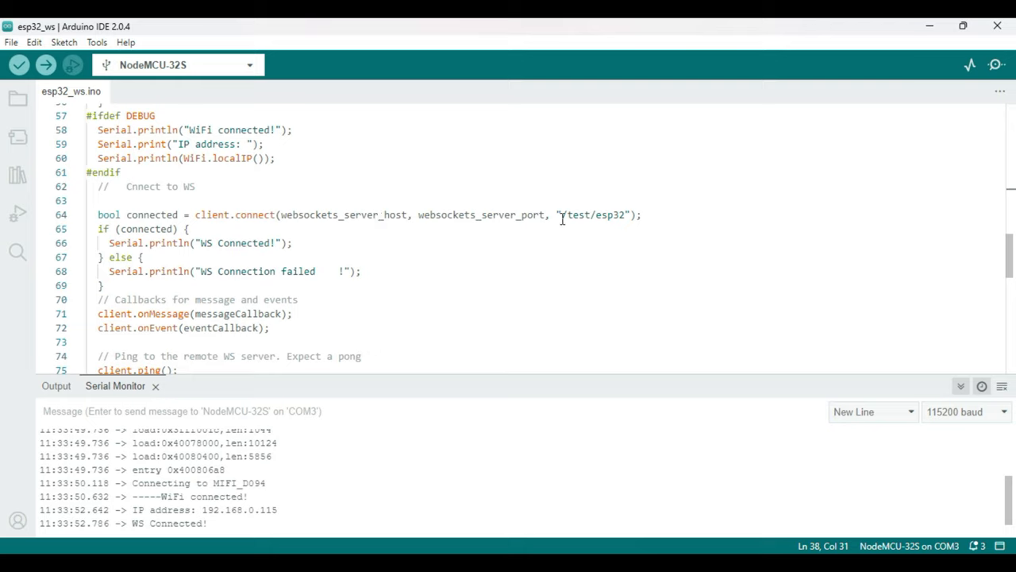
{"action": "double_click", "coordinate": [591, 215]}
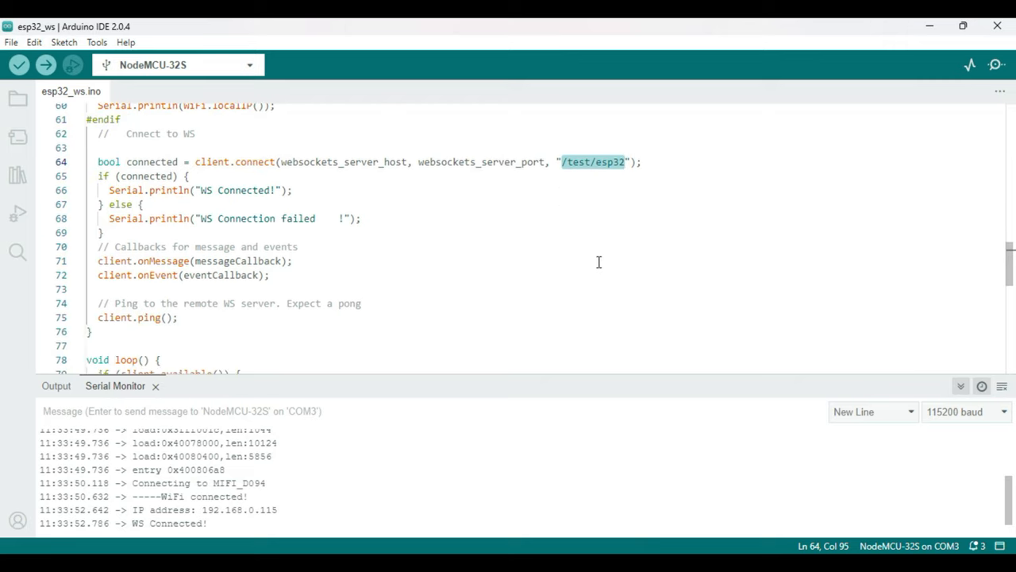
{"action": "scroll", "scroll_direction": "down", "scroll_amount": 3}
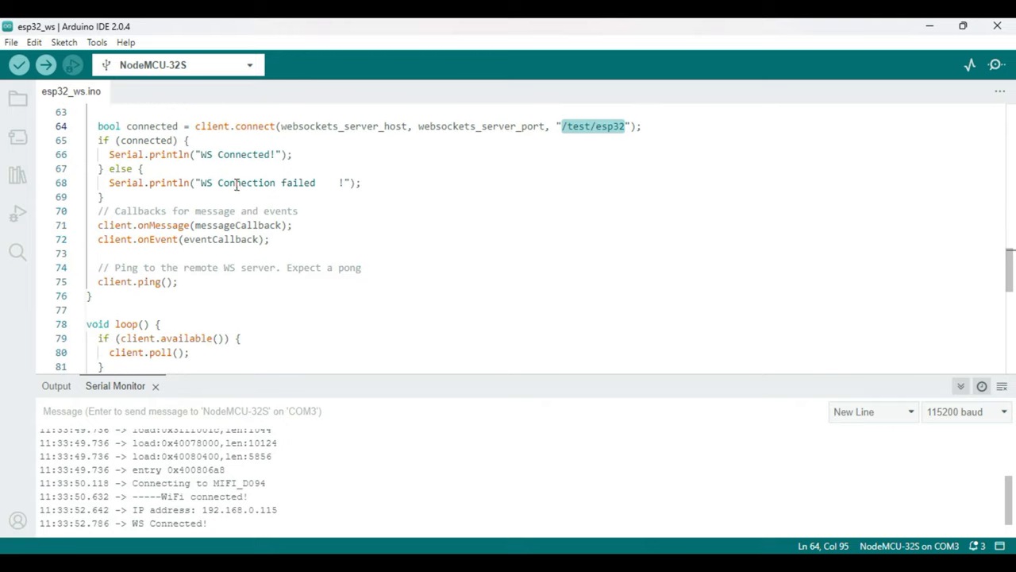
{"action": "scroll", "scroll_direction": "down", "scroll_amount": 3}
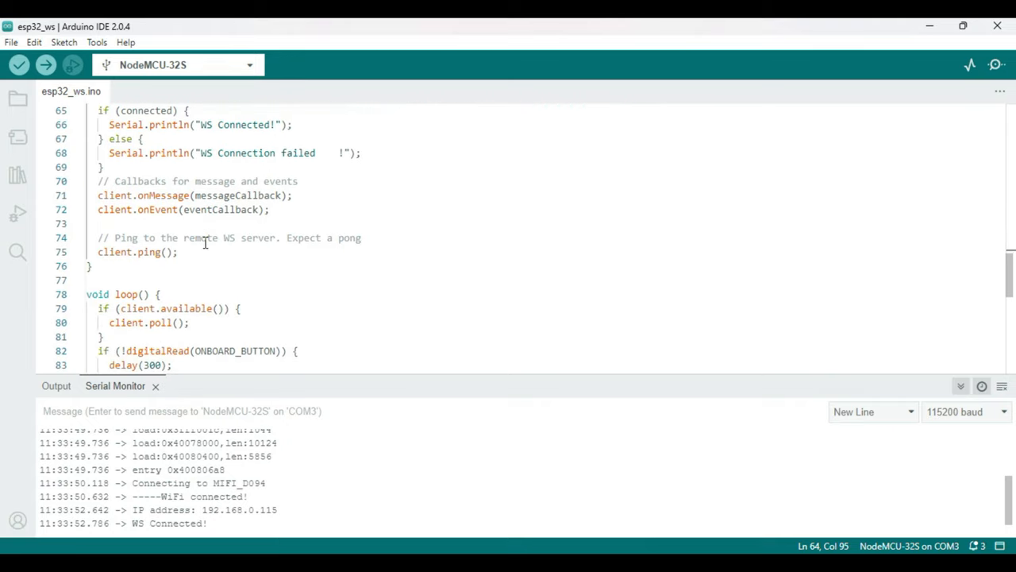
{"action": "mouse_move", "coordinate": [115, 196]}
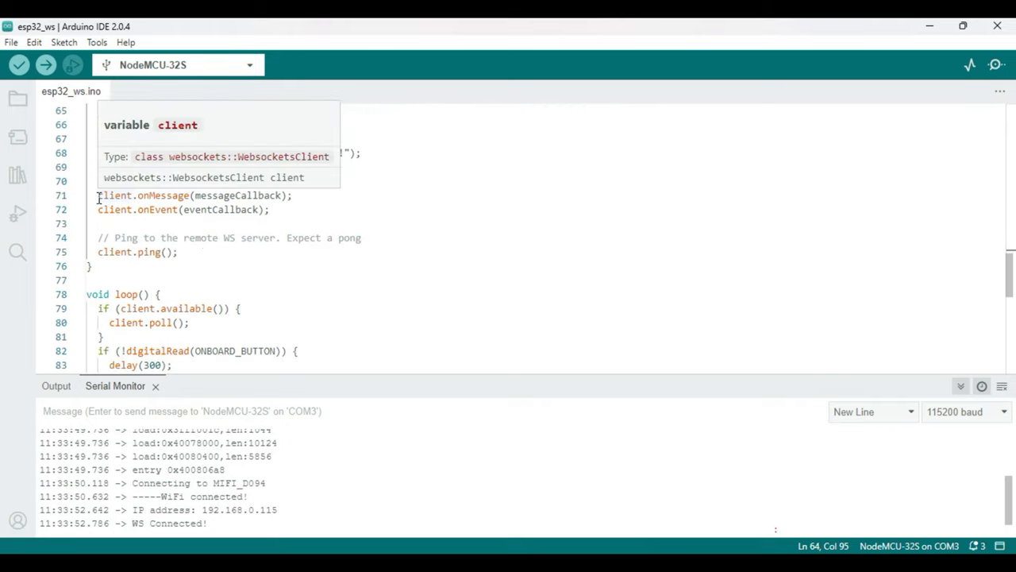
{"action": "mouse_move", "coordinate": [173, 213]}
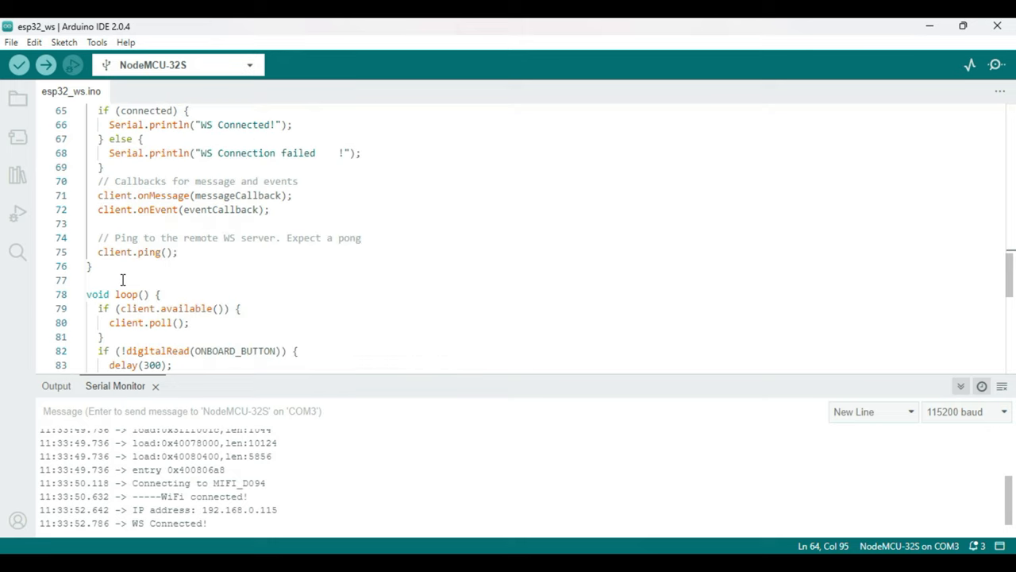
{"action": "scroll", "scroll_direction": "down", "scroll_amount": 3}
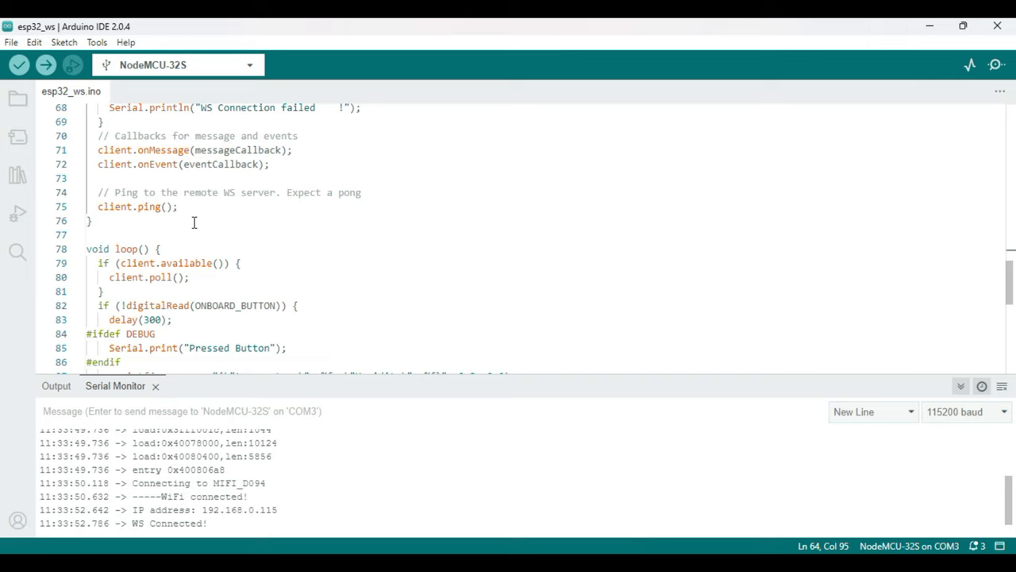
{"action": "scroll", "scroll_direction": "down", "scroll_amount": 3}
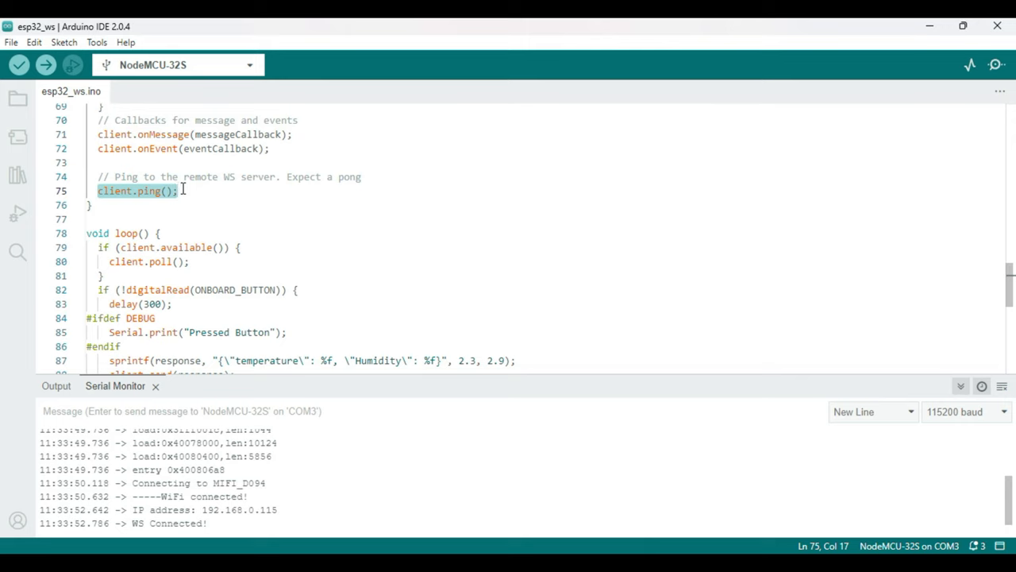
{"action": "scroll", "scroll_direction": "down", "scroll_amount": 3}
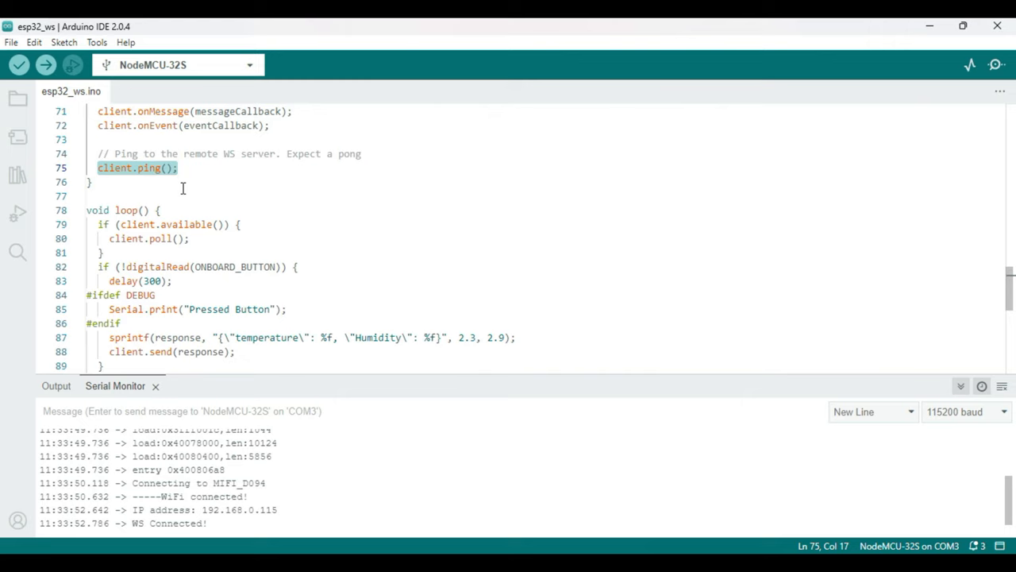
{"action": "scroll", "scroll_direction": "down", "scroll_amount": 3}
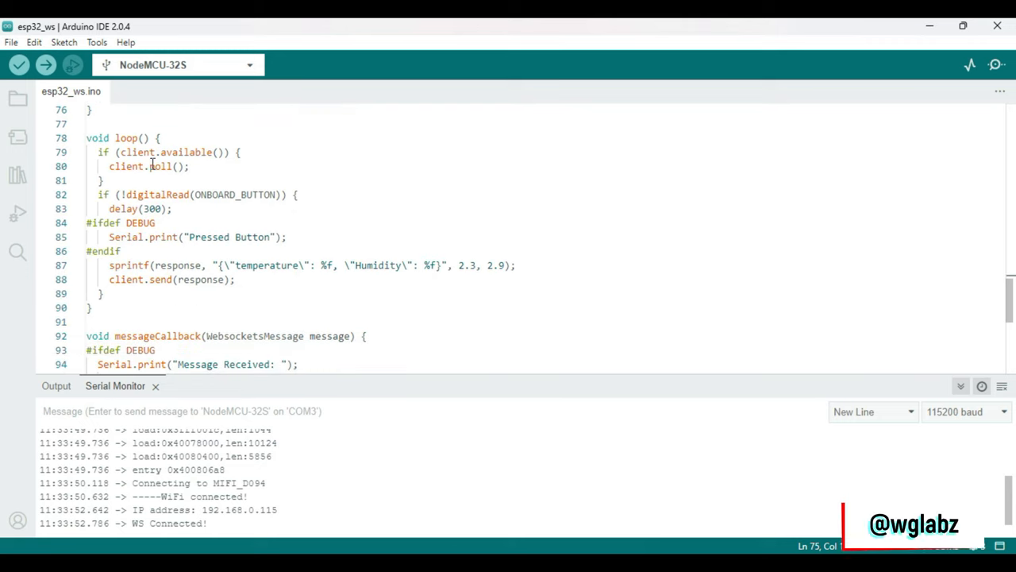
{"action": "scroll", "scroll_direction": "down", "scroll_amount": 3}
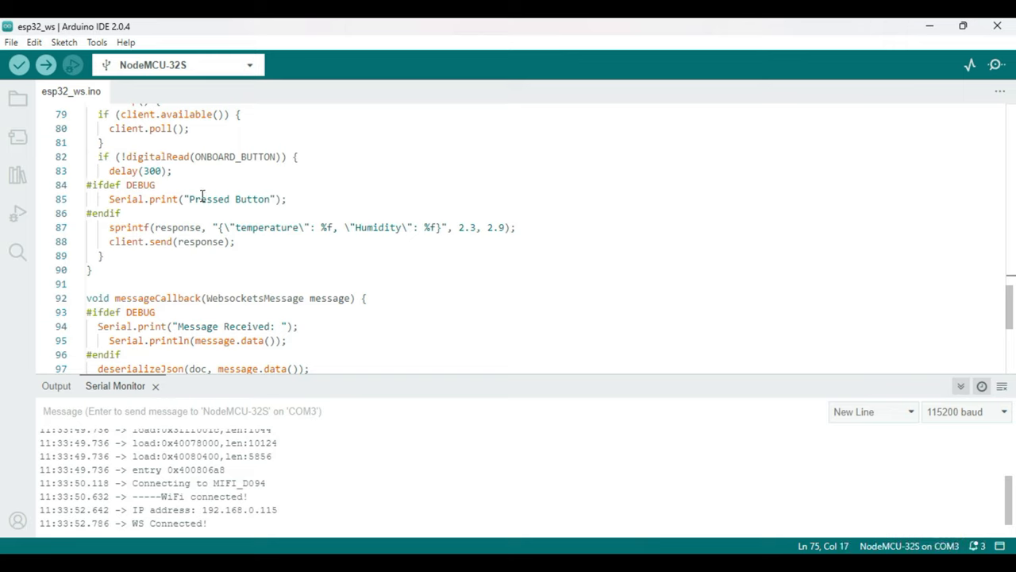
{"action": "scroll", "scroll_direction": "down", "scroll_amount": 3}
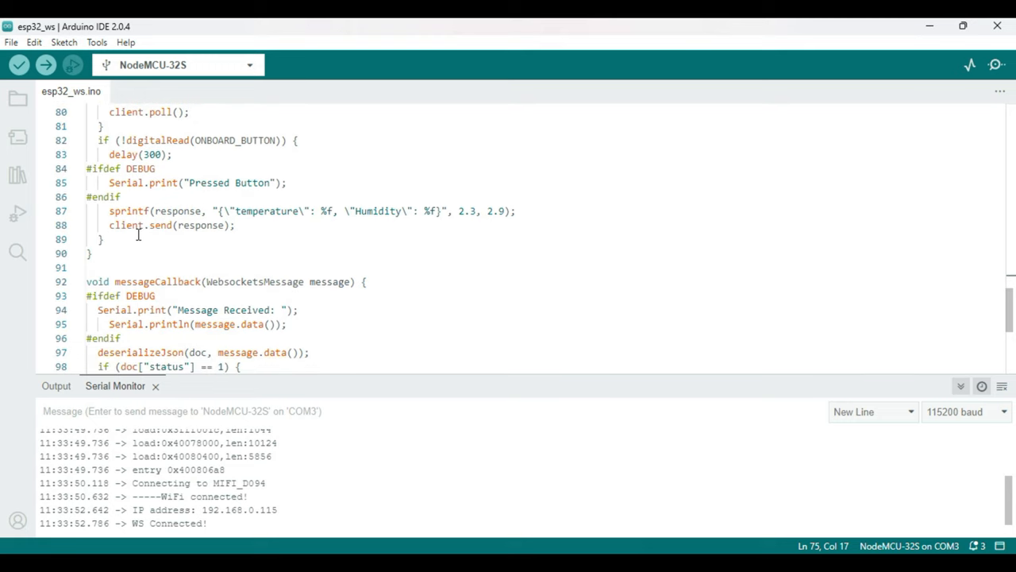
{"action": "scroll", "scroll_direction": "down", "scroll_amount": 3}
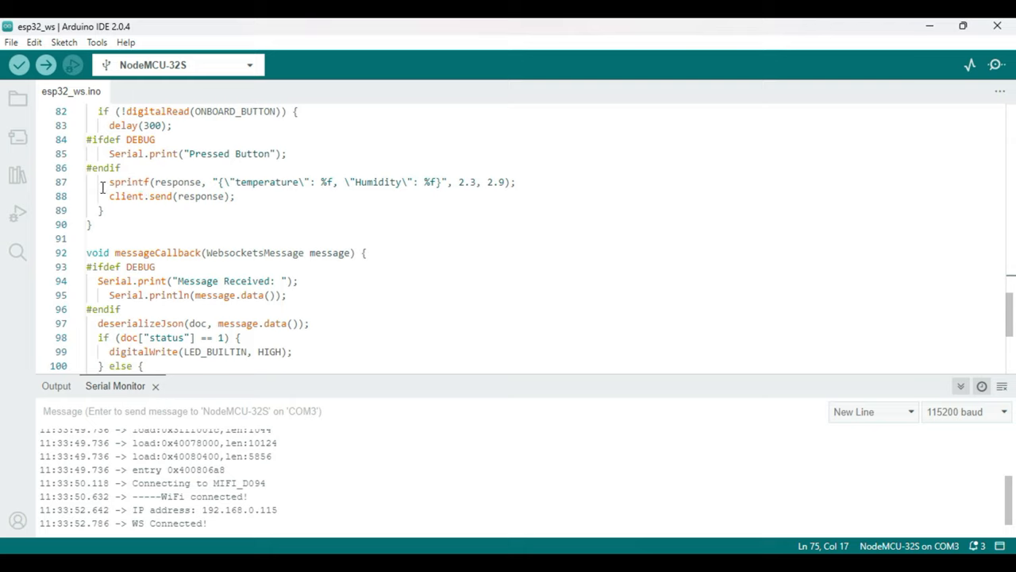
{"action": "left_click_drag", "start_coordinate": [96, 181], "coordinate": [235, 197]}
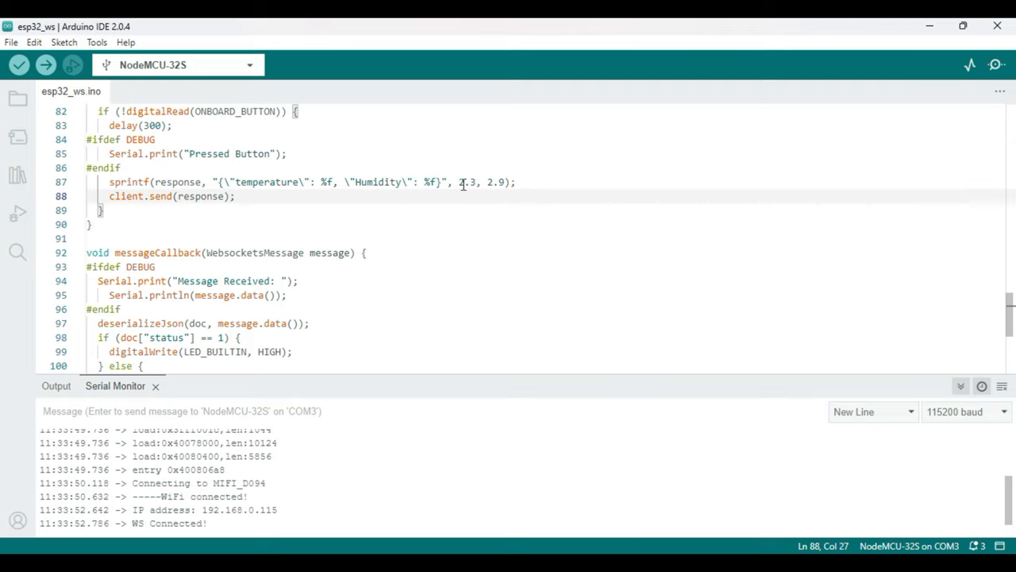
{"action": "left_click_drag", "start_coordinate": [458, 181], "coordinate": [505, 181]}
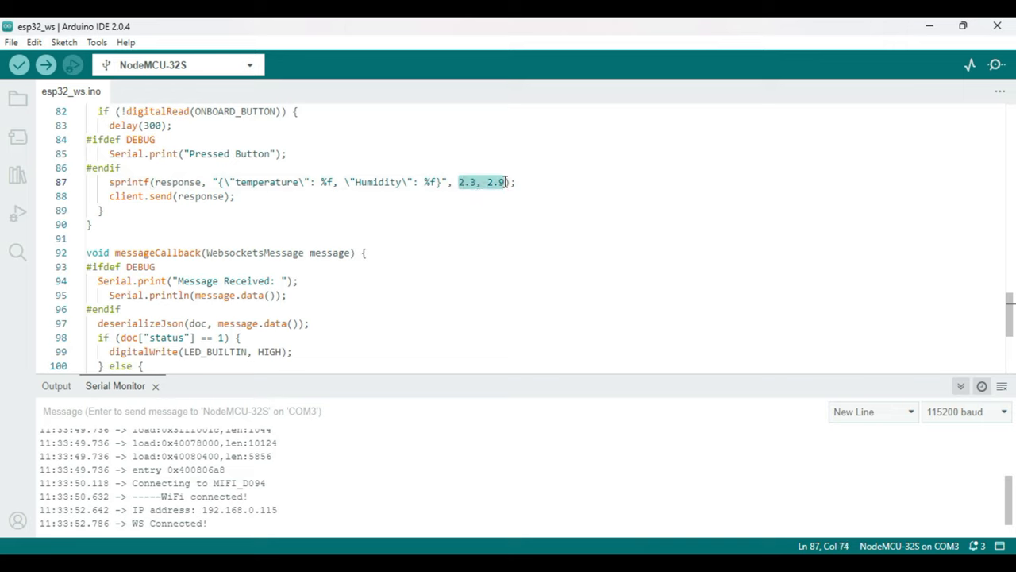
{"action": "mouse_move", "coordinate": [529, 229]}
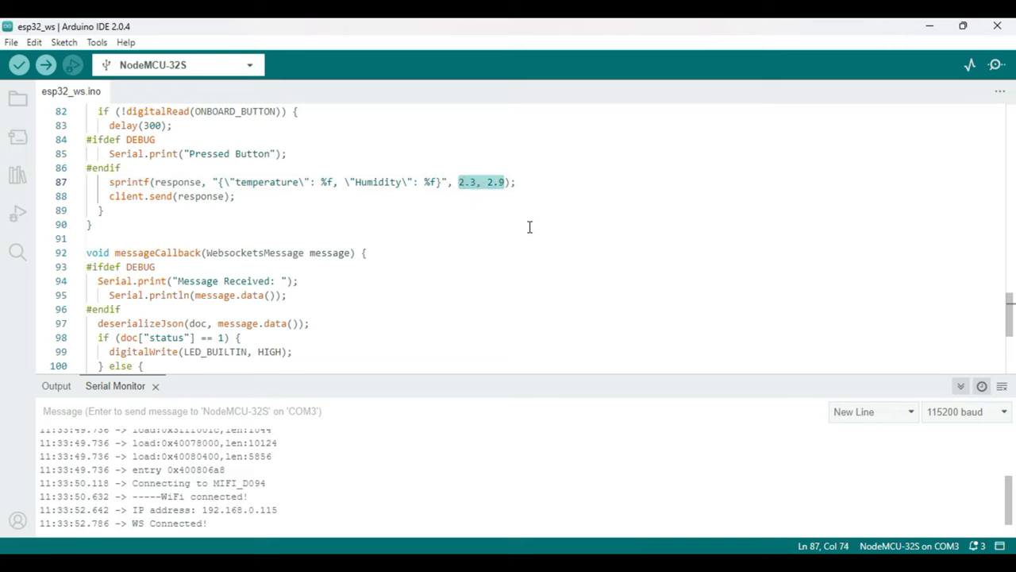
- Scroll to eventCallback, point out the deserializeJson call and review the ping/pong event handling
{"action": "scroll", "scroll_direction": "down", "scroll_amount": 3}
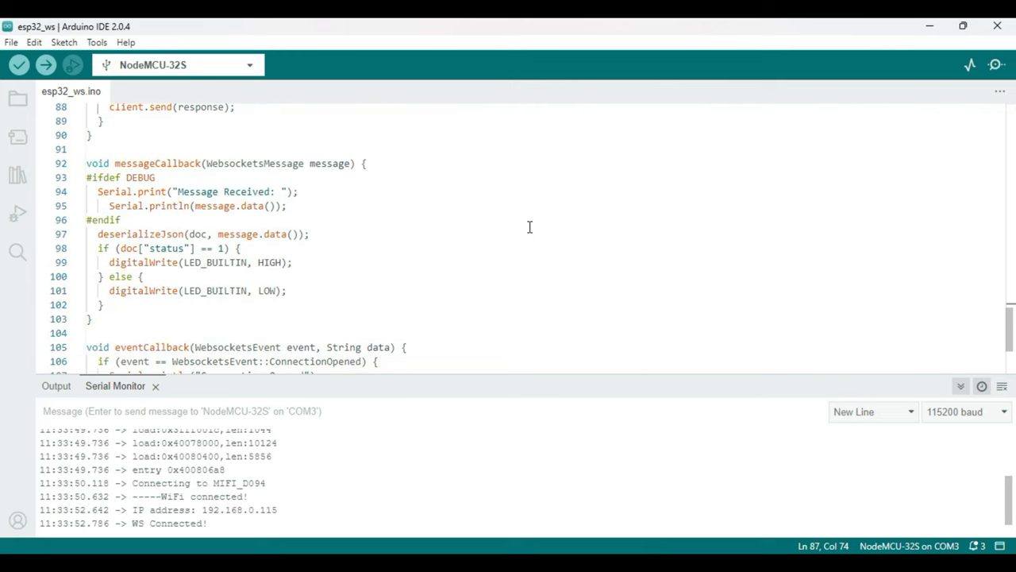
{"action": "mouse_move", "coordinate": [292, 254]}
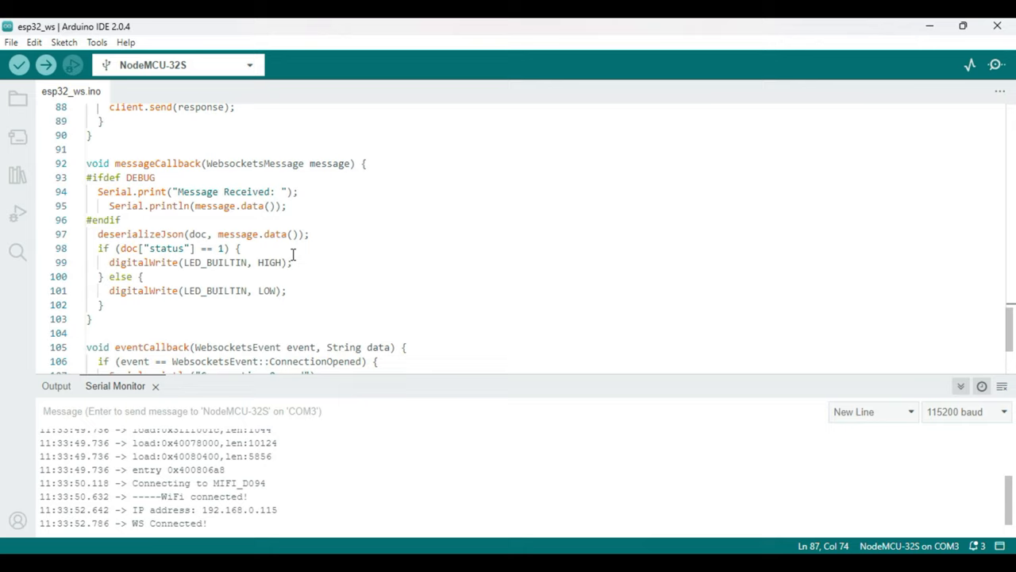
{"action": "scroll", "scroll_direction": "down", "scroll_amount": 3}
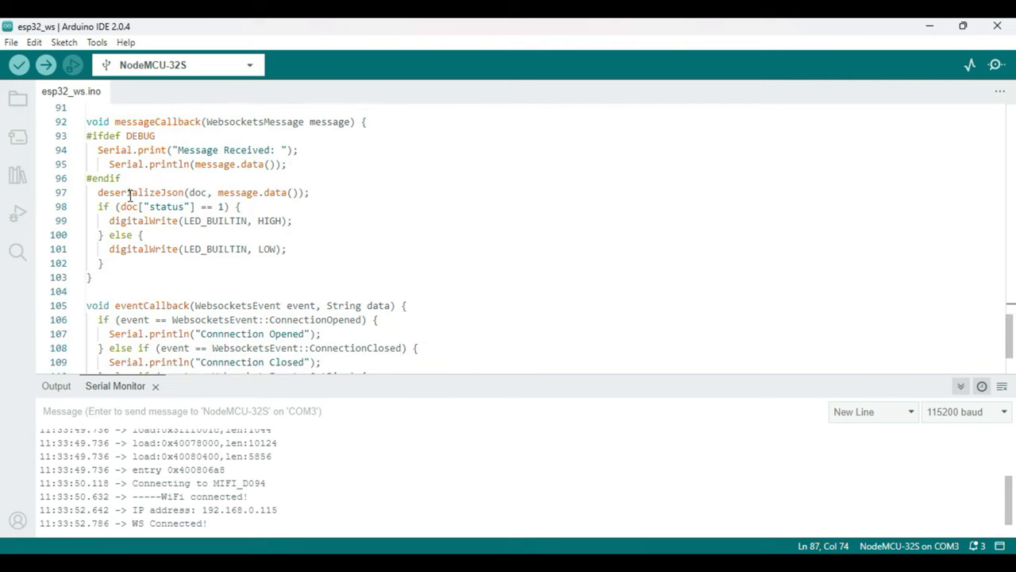
{"action": "mouse_move", "coordinate": [268, 203]}
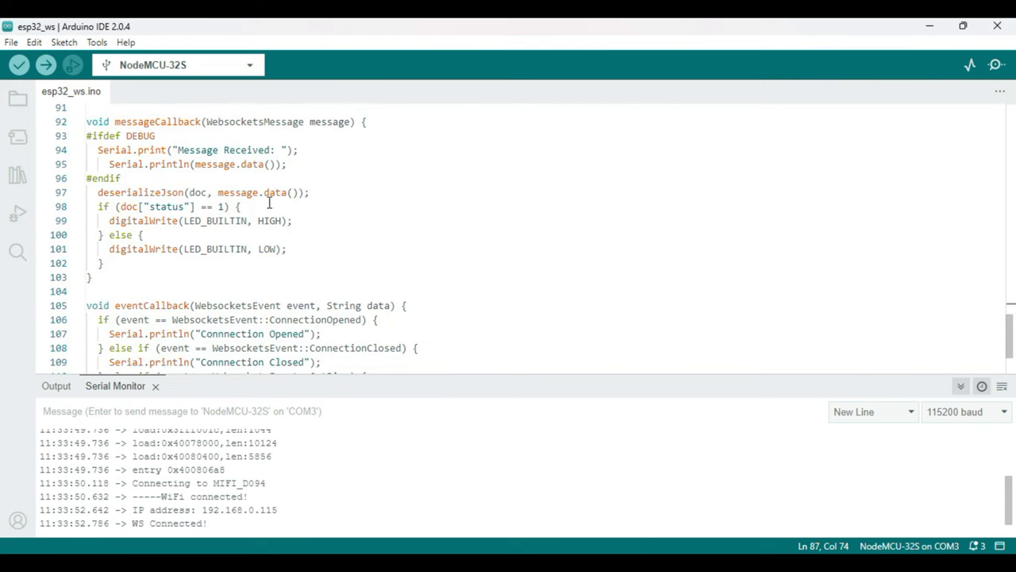
{"action": "double_click", "coordinate": [140, 192]}
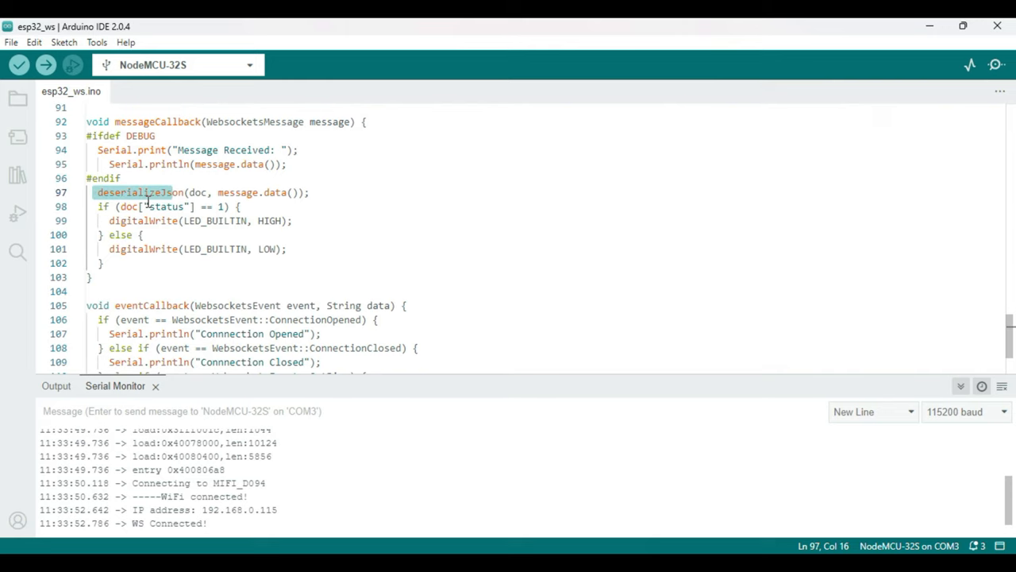
{"action": "mouse_move", "coordinate": [190, 197]}
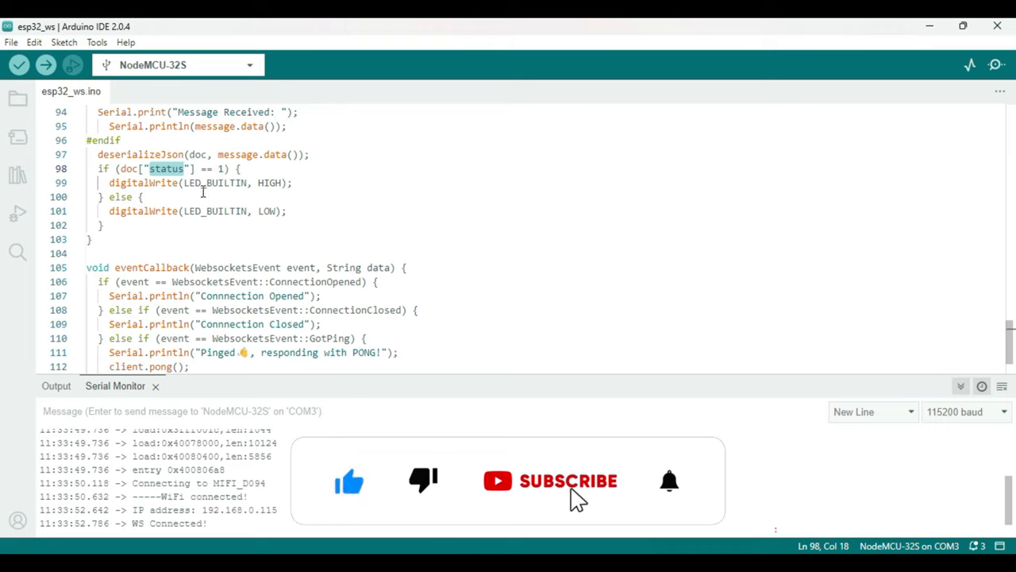
{"action": "left_click", "coordinate": [564, 479]}
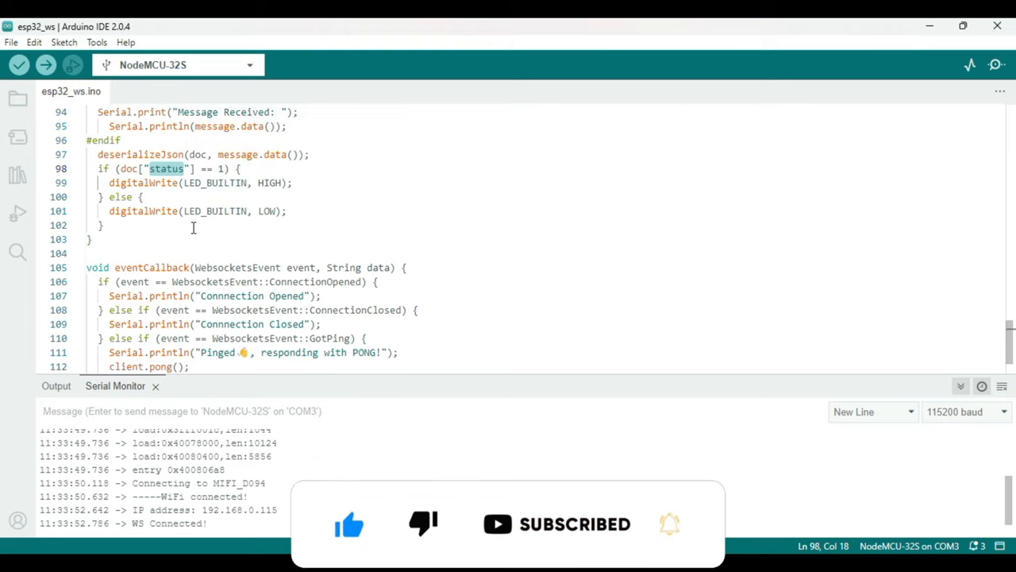
{"action": "scroll", "scroll_direction": "down", "scroll_amount": 3}
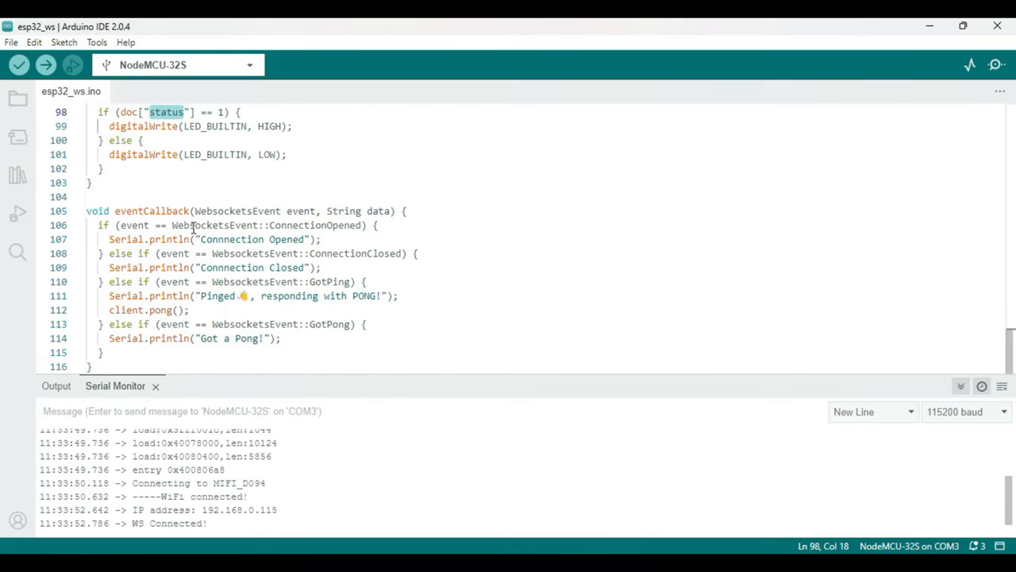
{"action": "mouse_move", "coordinate": [253, 108]}
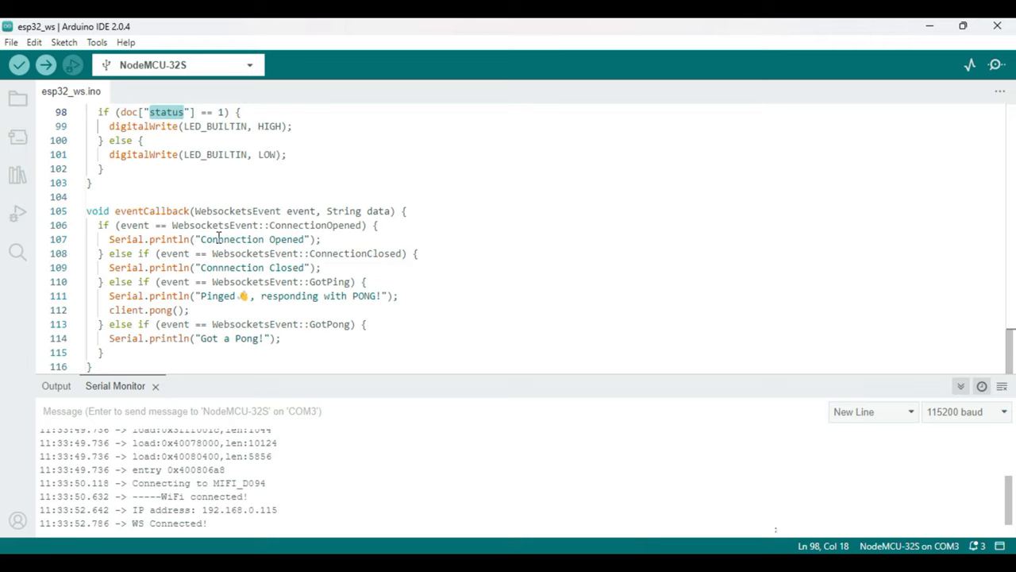
{"action": "mouse_move", "coordinate": [286, 252]}
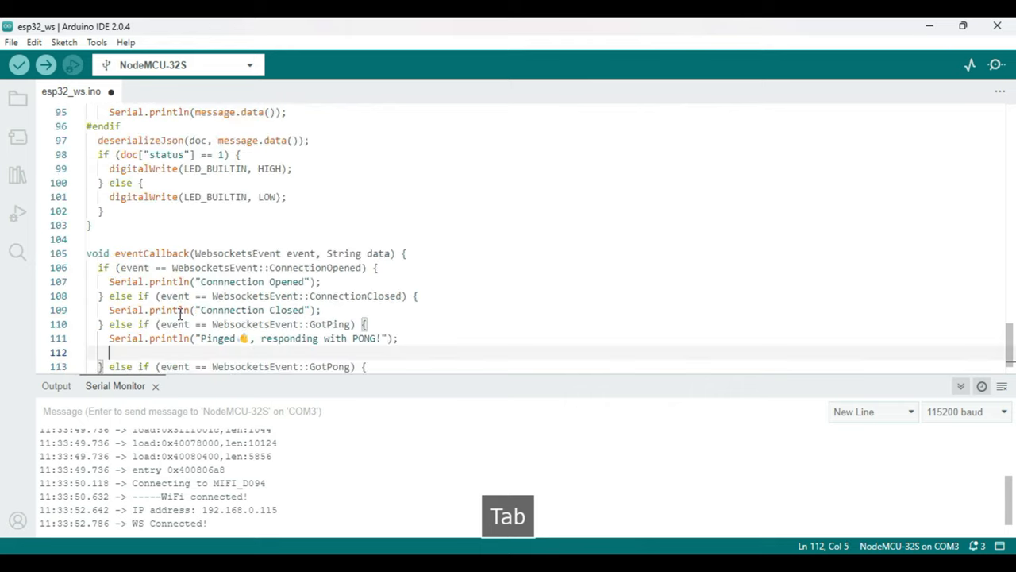
- Switch to Node-RED and review the [ws] /test/esp32 websocket-in node's Type and Path
{"action": "key", "text": "Alt+Tab"}
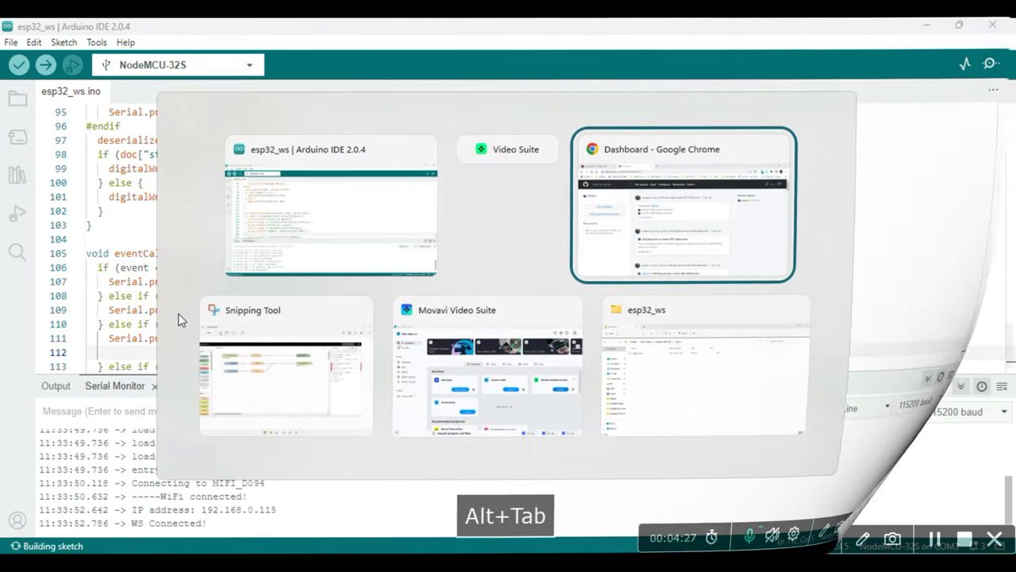
{"action": "left_click", "coordinate": [677, 206]}
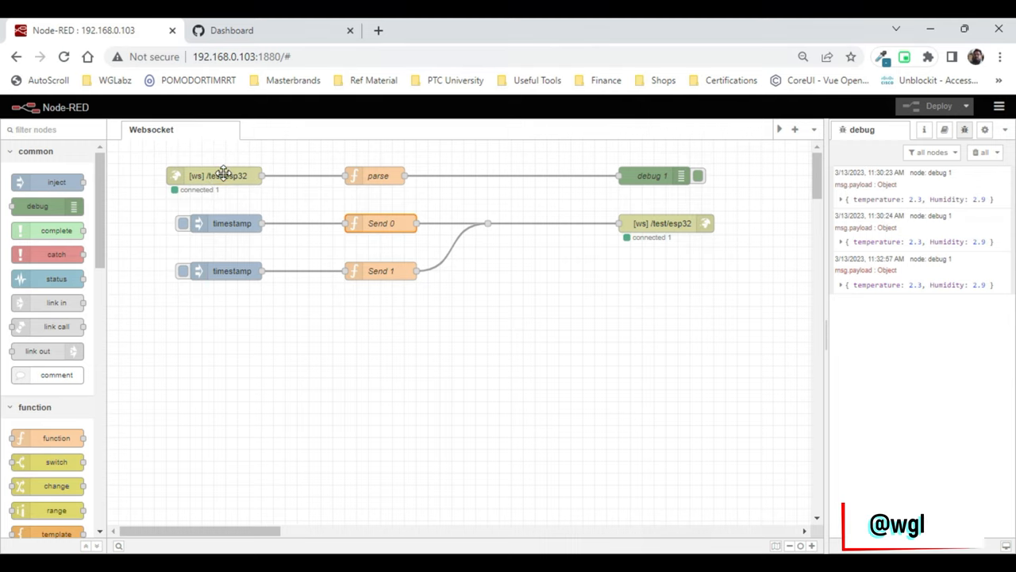
{"action": "double_click", "coordinate": [214, 175]}
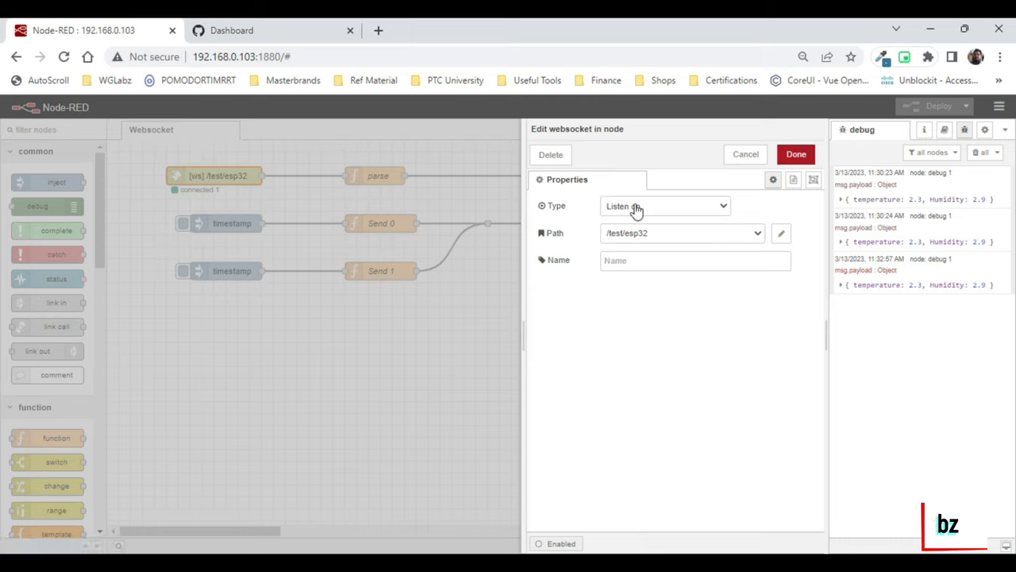
{"action": "mouse_move", "coordinate": [607, 246]}
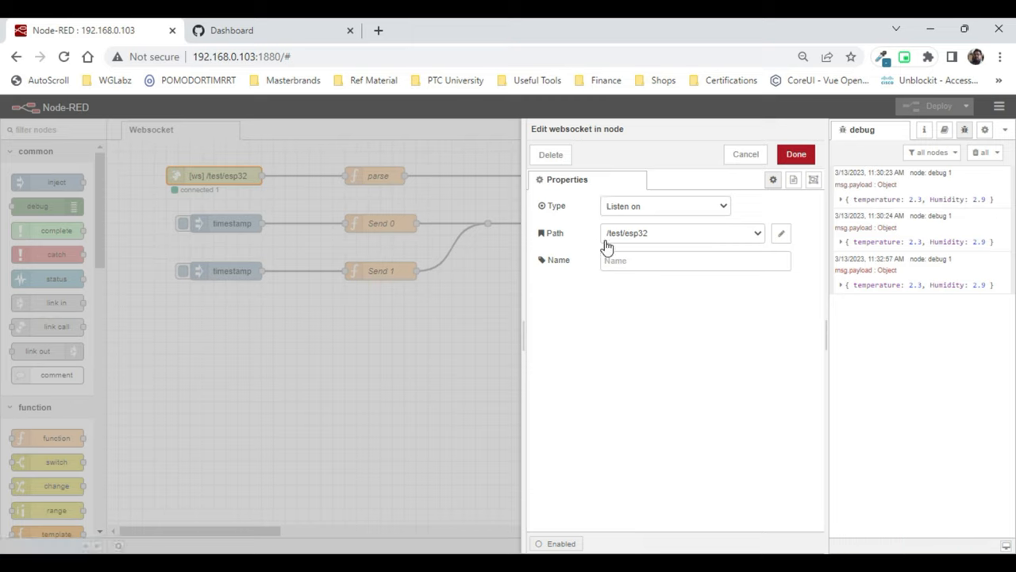
{"action": "mouse_move", "coordinate": [625, 250]}
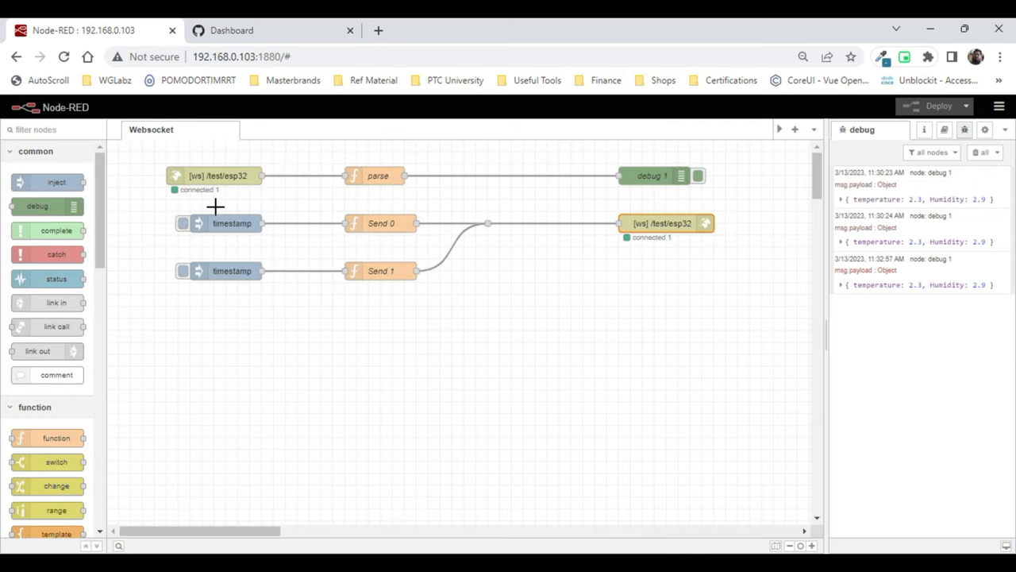
{"action": "mouse_move", "coordinate": [569, 98]}
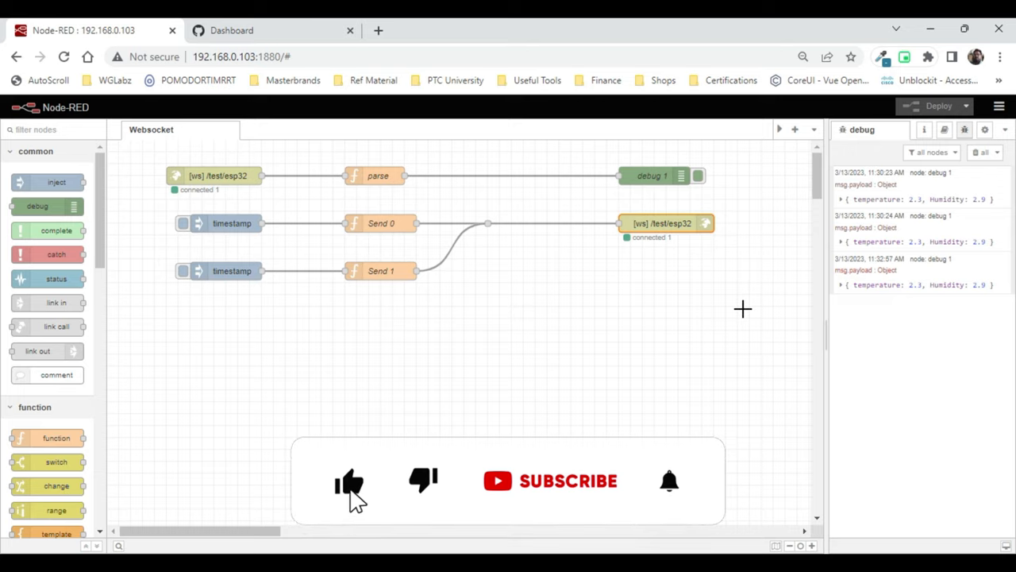
{"action": "left_click", "coordinate": [349, 480]}
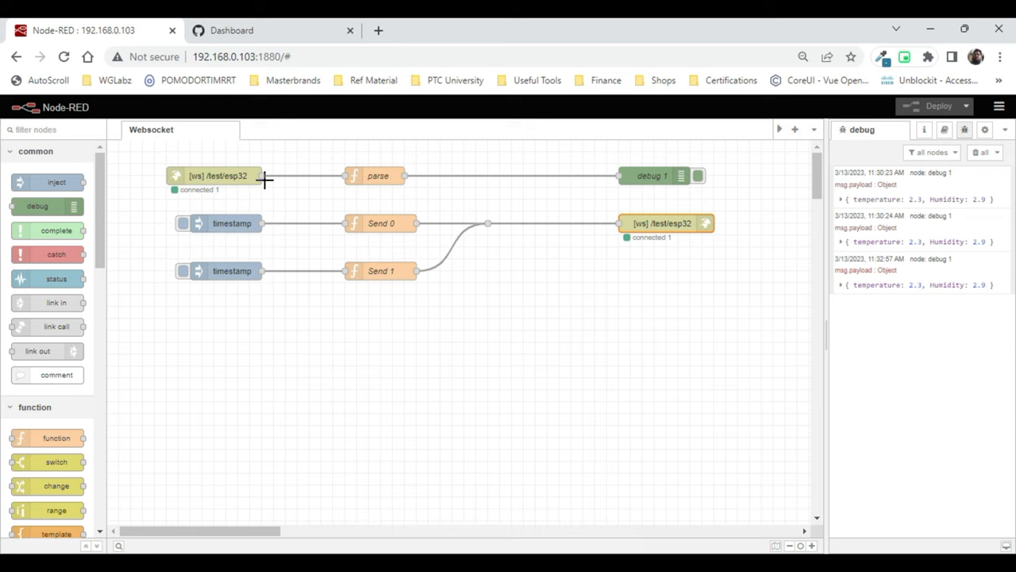
- Compare the parse node's JSON.parse code with the sketch's temperature/humidity sprintf string
{"action": "double_click", "coordinate": [378, 175]}
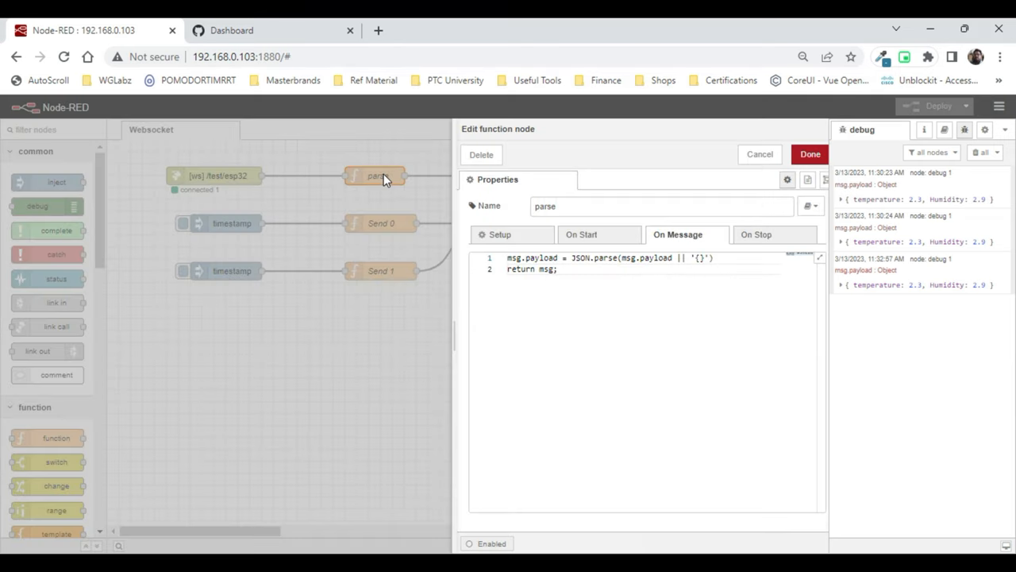
{"action": "key", "text": "Alt+Tab"}
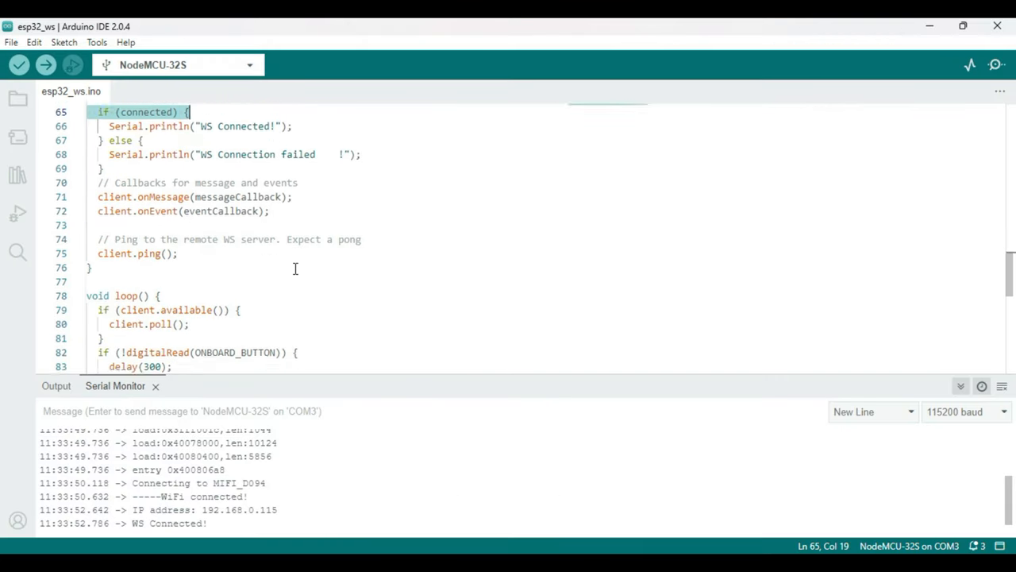
{"action": "scroll", "scroll_direction": "down", "scroll_amount": 3}
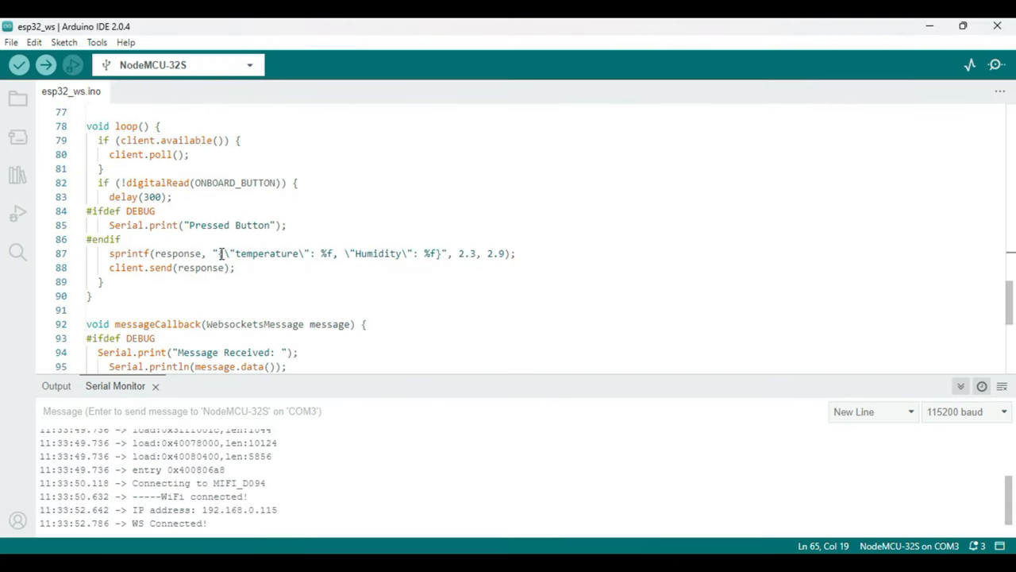
{"action": "left_click_drag", "start_coordinate": [220, 254], "coordinate": [435, 254]}
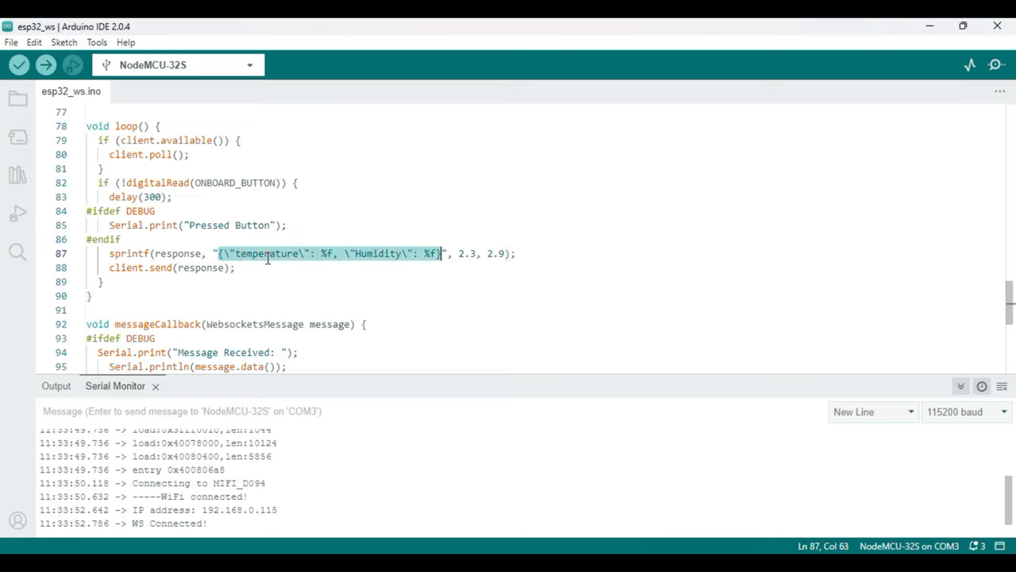
{"action": "mouse_move", "coordinate": [416, 292]}
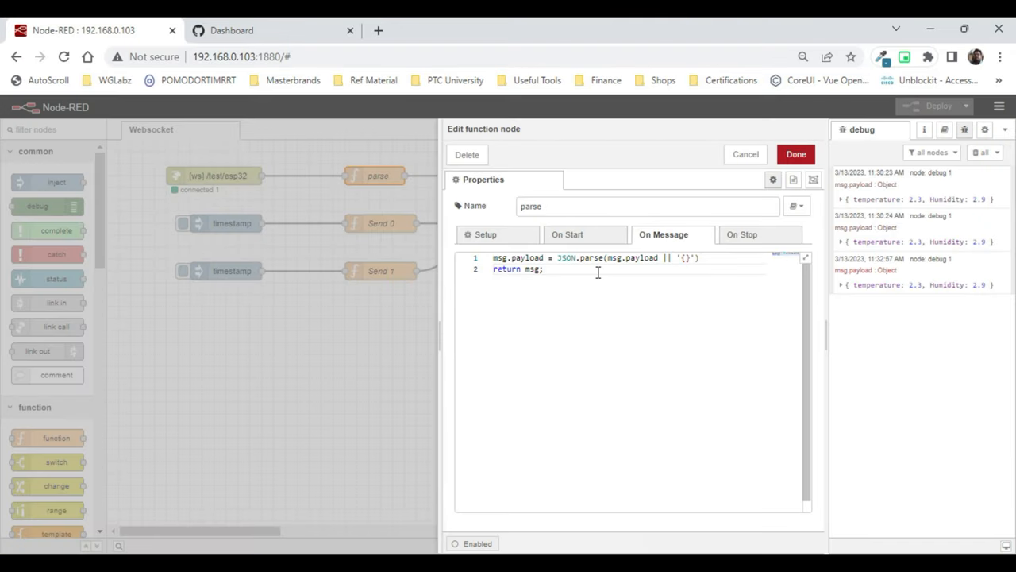
{"action": "left_click", "coordinate": [796, 154]}
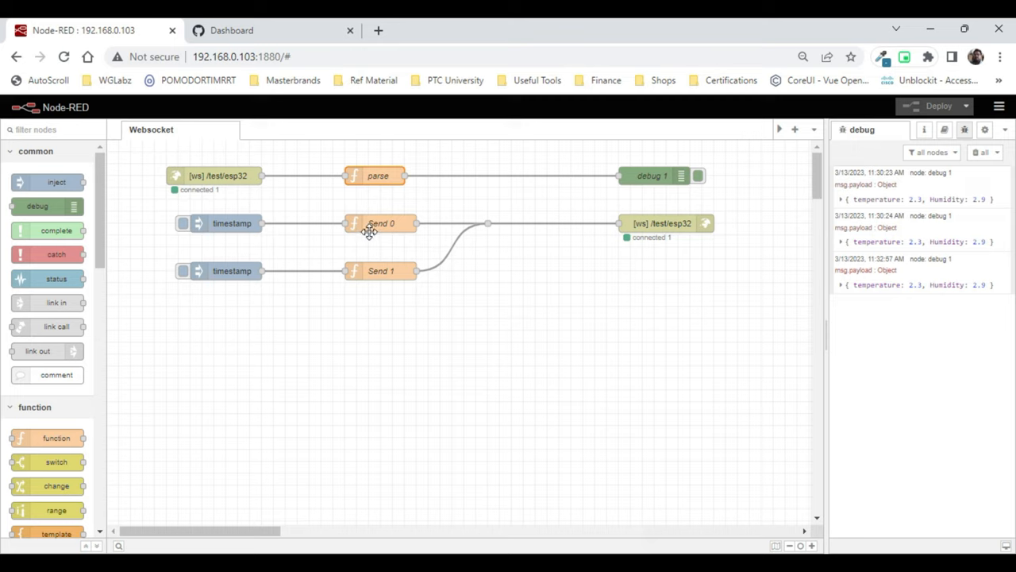
{"action": "mouse_move", "coordinate": [383, 219]}
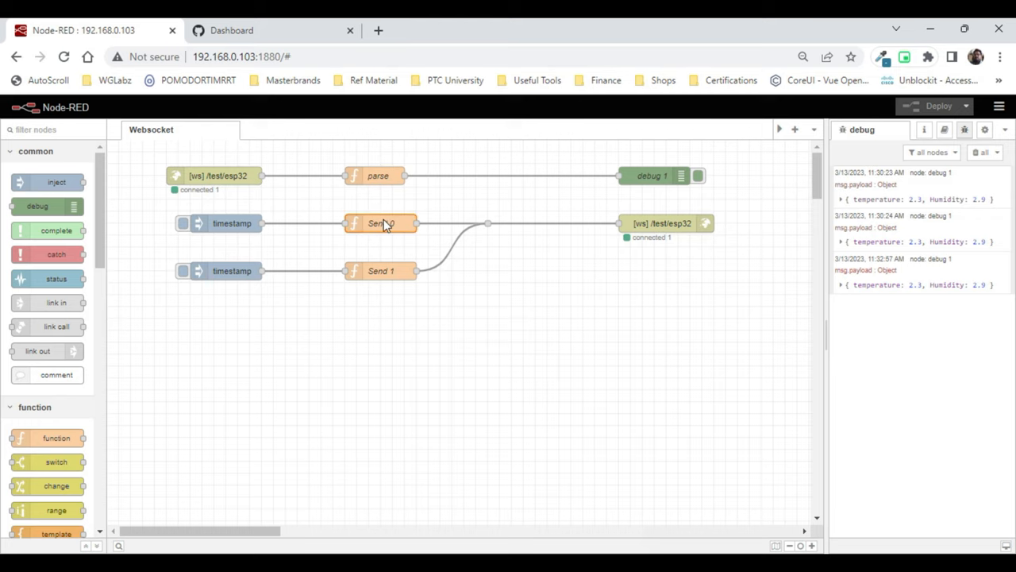
- Review the Send 0 and Send 1 functions' JSON.stringify status 0 and status 1 payloads
{"action": "double_click", "coordinate": [381, 222]}
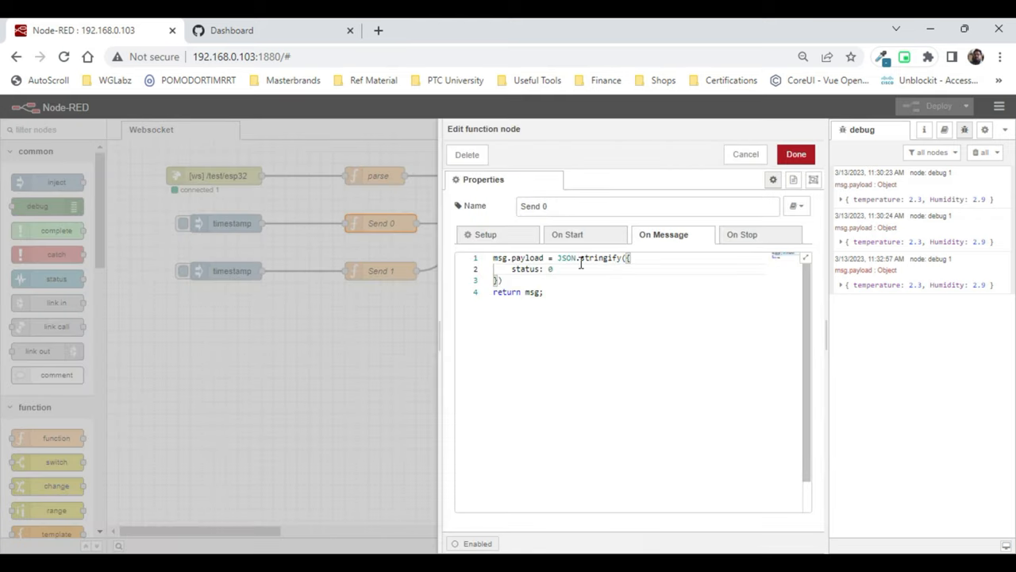
{"action": "double_click", "coordinate": [524, 269]}
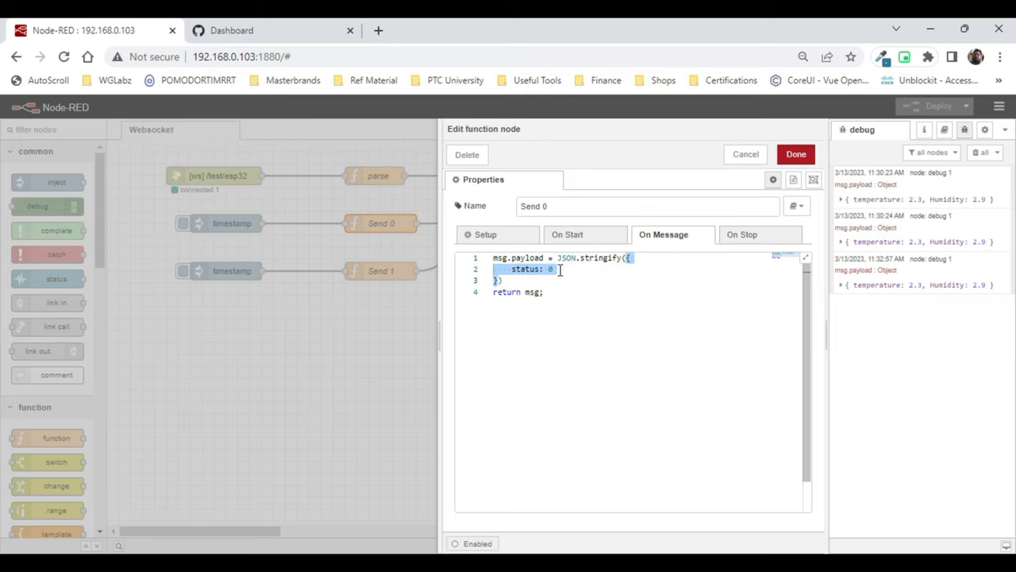
{"action": "left_click", "coordinate": [797, 154]}
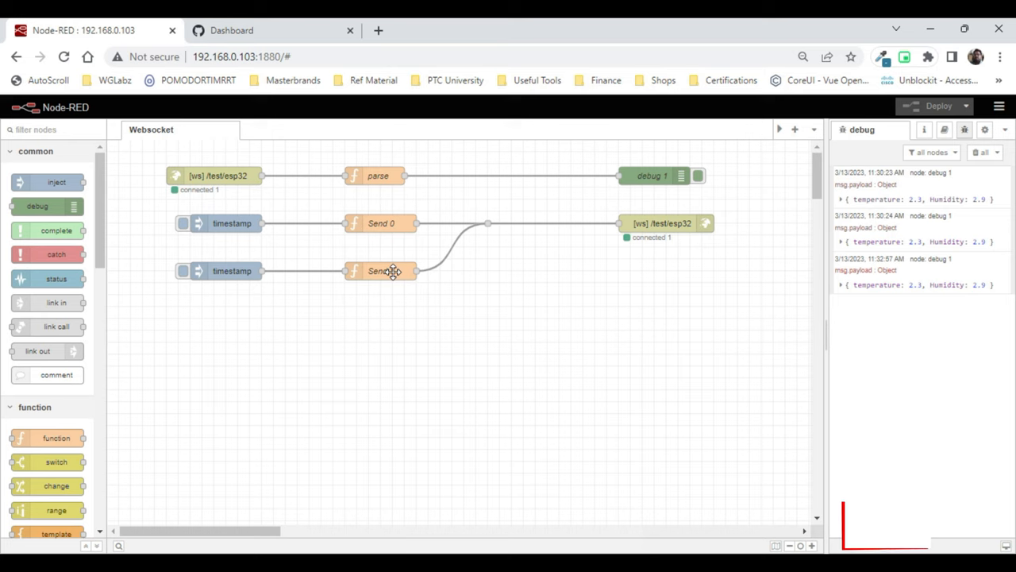
{"action": "double_click", "coordinate": [381, 270]}
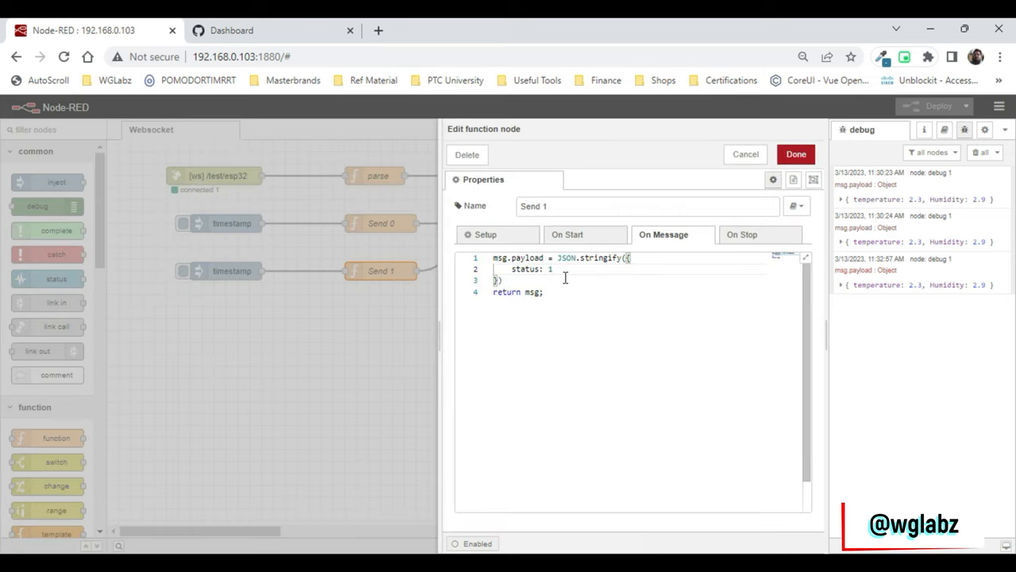
{"action": "mouse_move", "coordinate": [495, 339]}
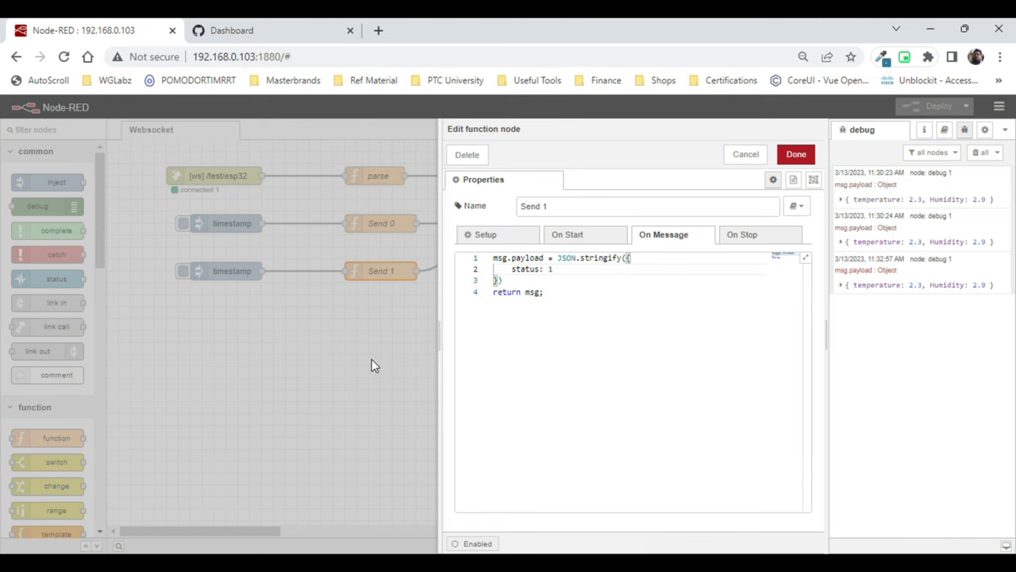
{"action": "left_click", "coordinate": [796, 155]}
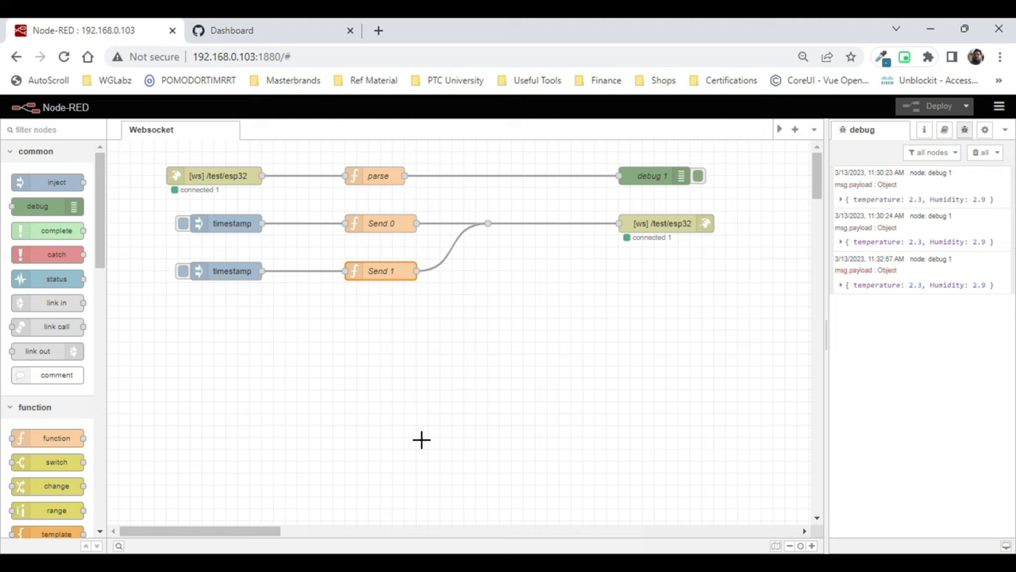
- Check the Serial Monitor reports WS connected with a pong, then return to Node-RED
{"action": "key", "text": "Alt+Tab"}
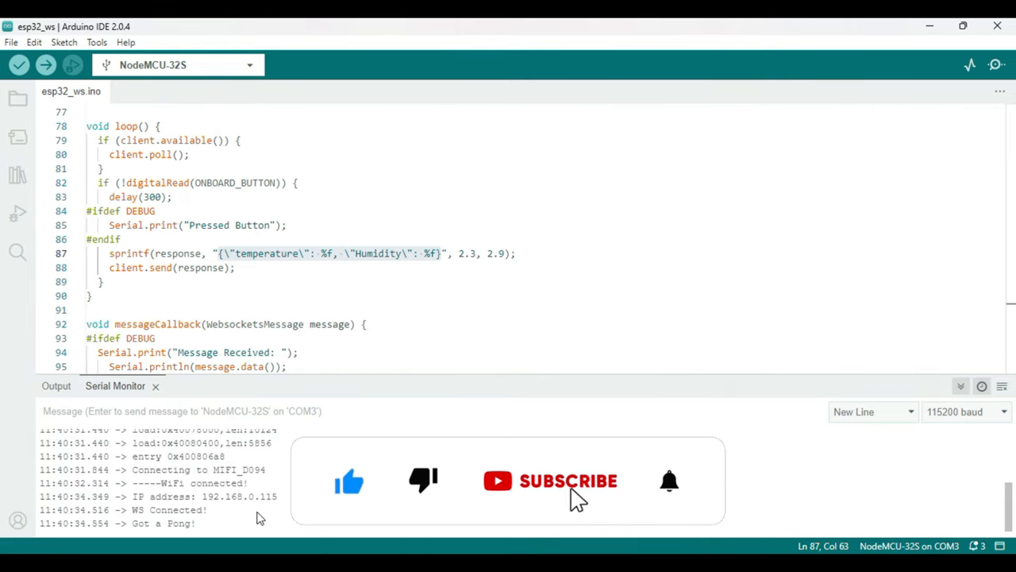
{"action": "left_click", "coordinate": [563, 480]}
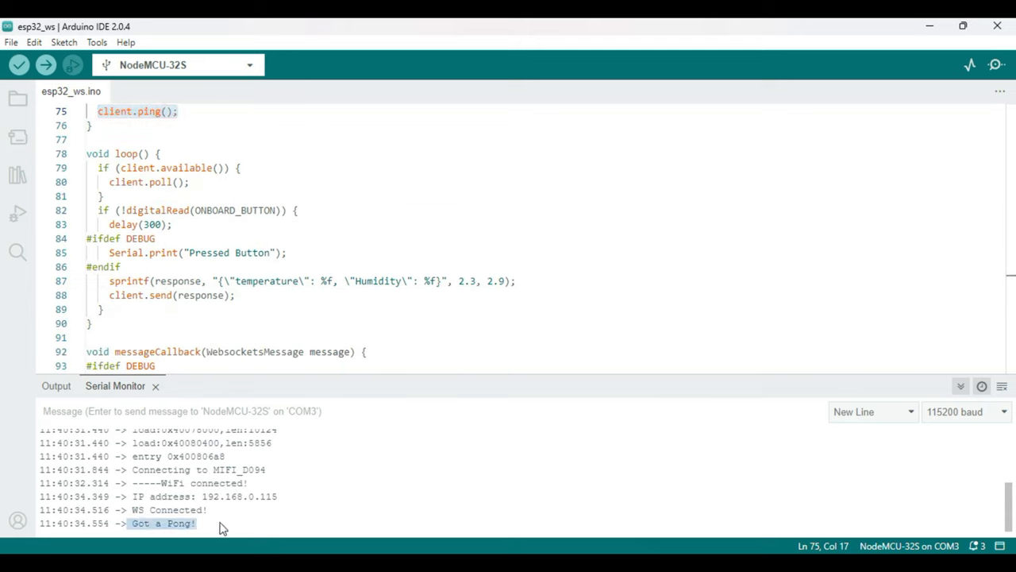
{"action": "key", "text": "Tab"}
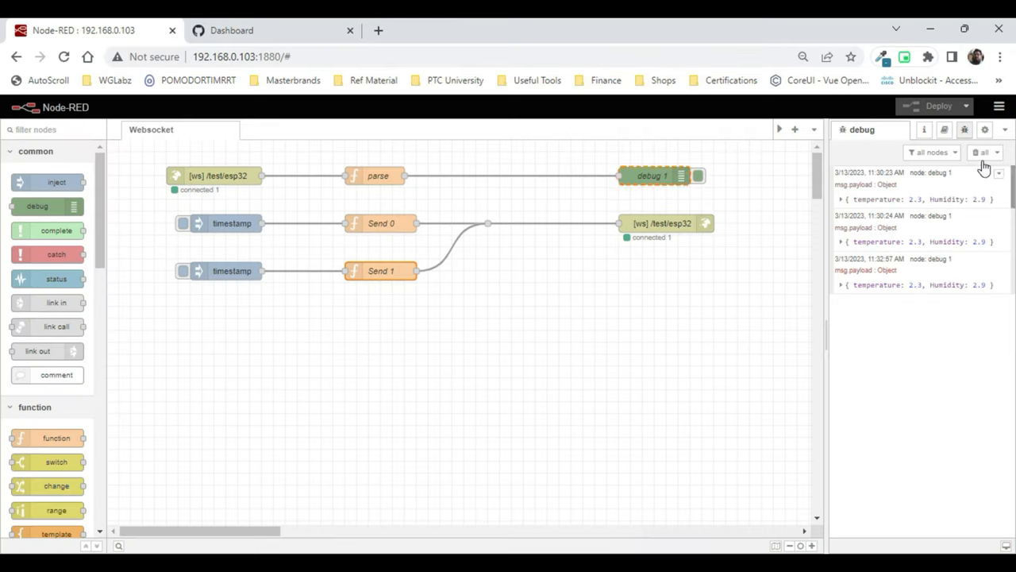
- Clear the debug sidebar and expand the new payload showing temperature 2.3, humidity 2.9
{"action": "left_click", "coordinate": [976, 152]}
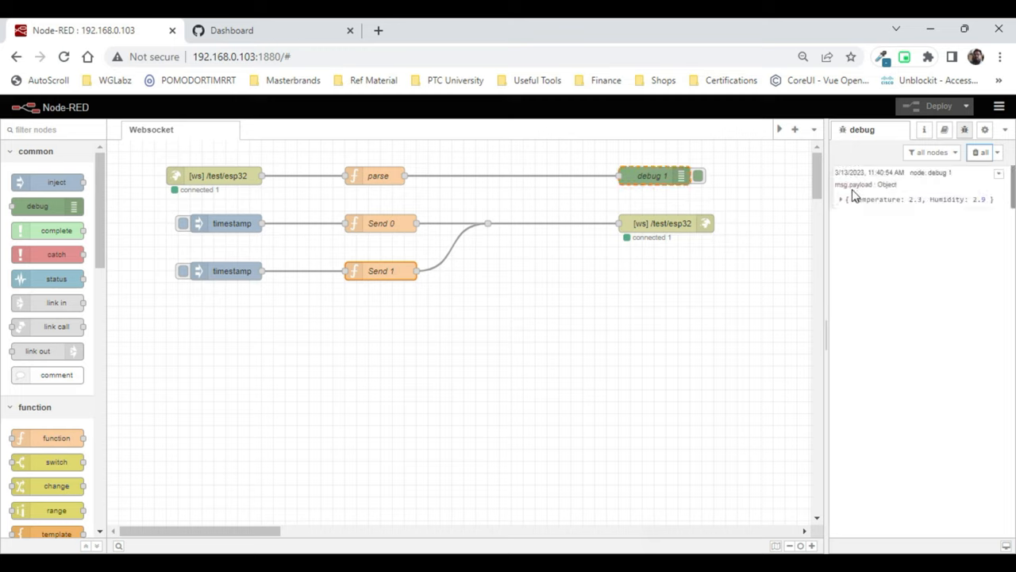
{"action": "left_click", "coordinate": [846, 200]}
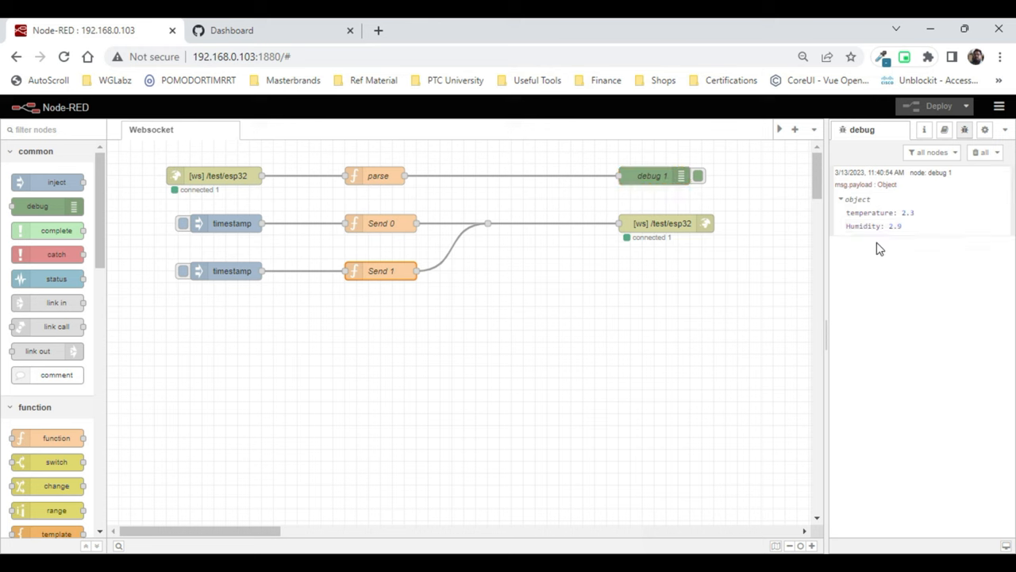
{"action": "key", "text": "Alt+Tab"}
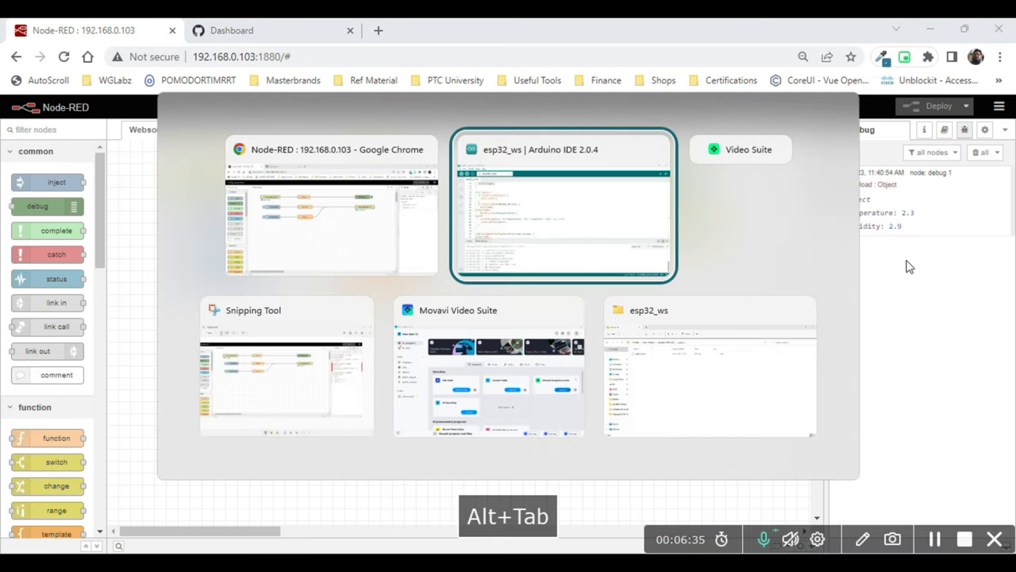
- Fire the Send 1 and Send 0 timestamp injections to toggle the ESP32 LED
{"action": "left_click", "coordinate": [564, 205]}
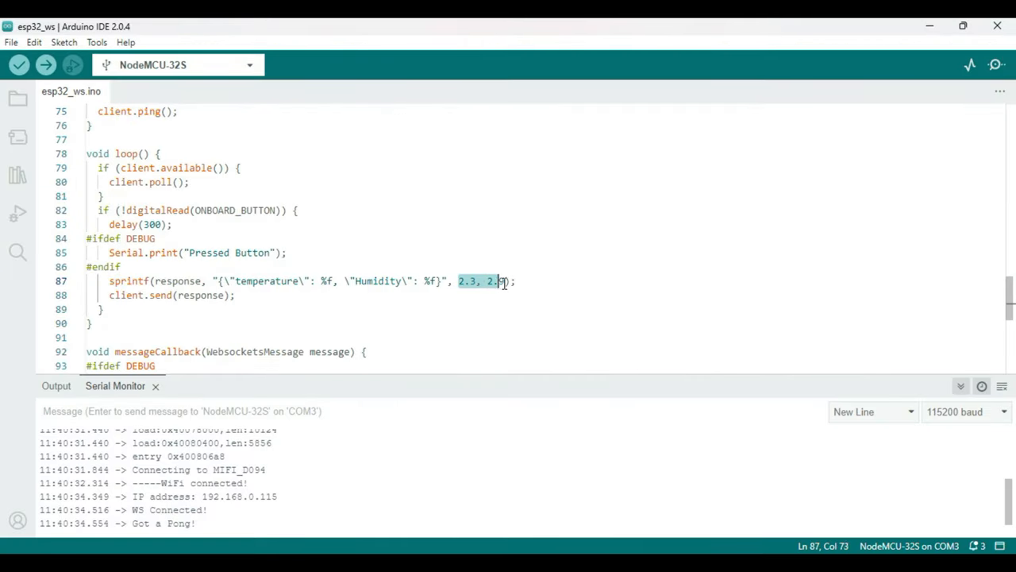
{"action": "key", "text": "alt+tab"}
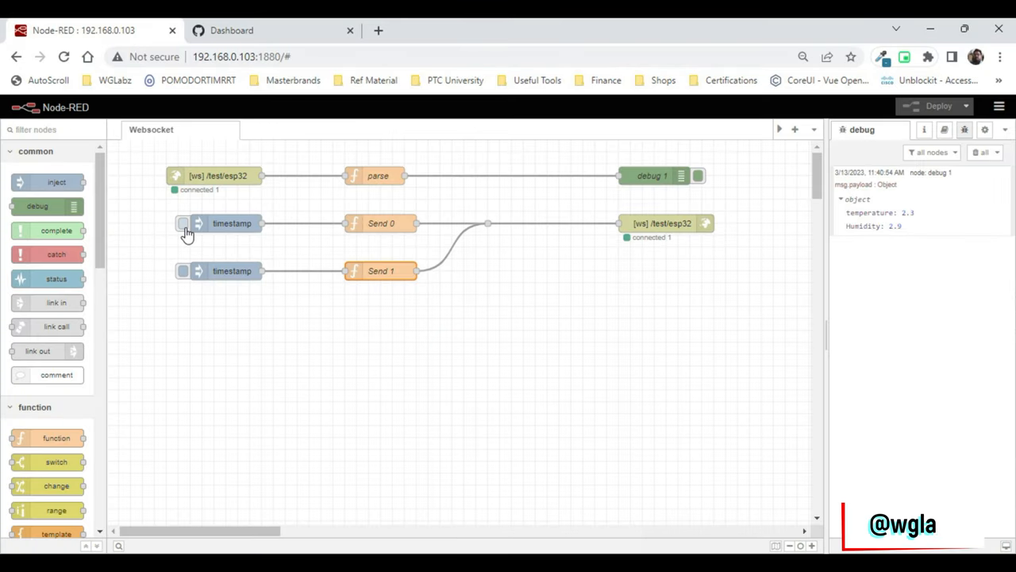
{"action": "mouse_move", "coordinate": [184, 256]}
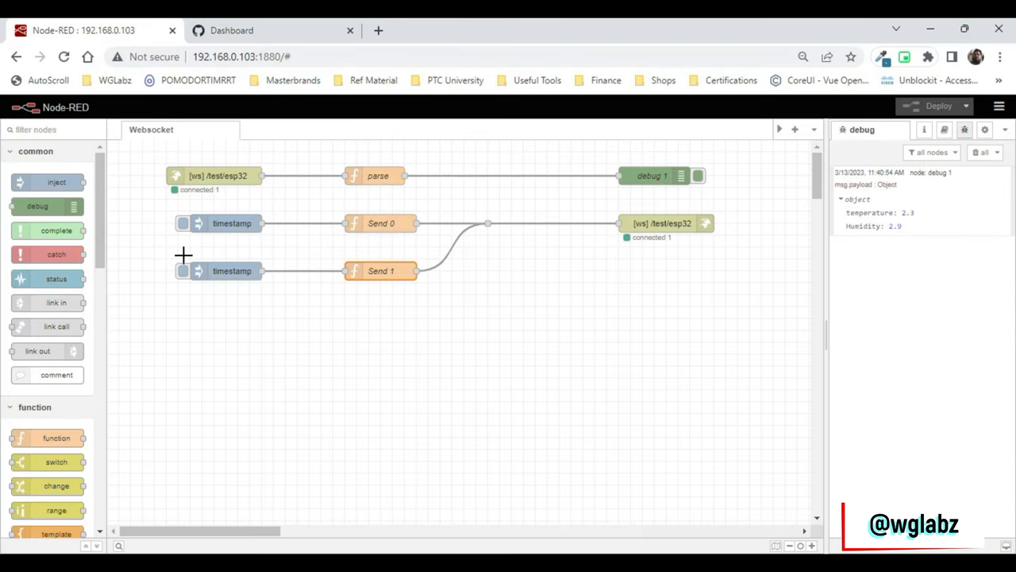
{"action": "left_click", "coordinate": [184, 270]}
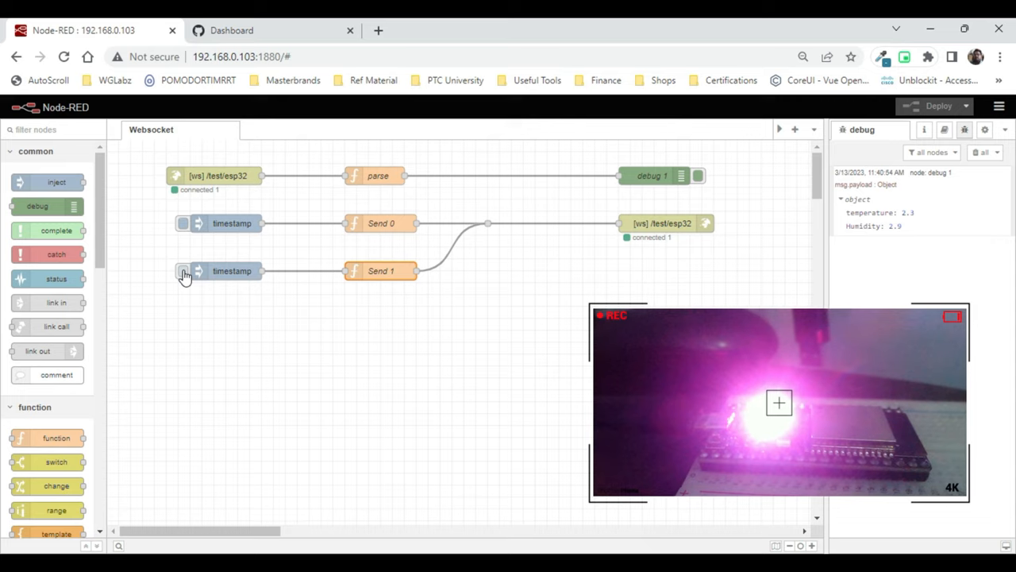
{"action": "left_click", "coordinate": [184, 223]}
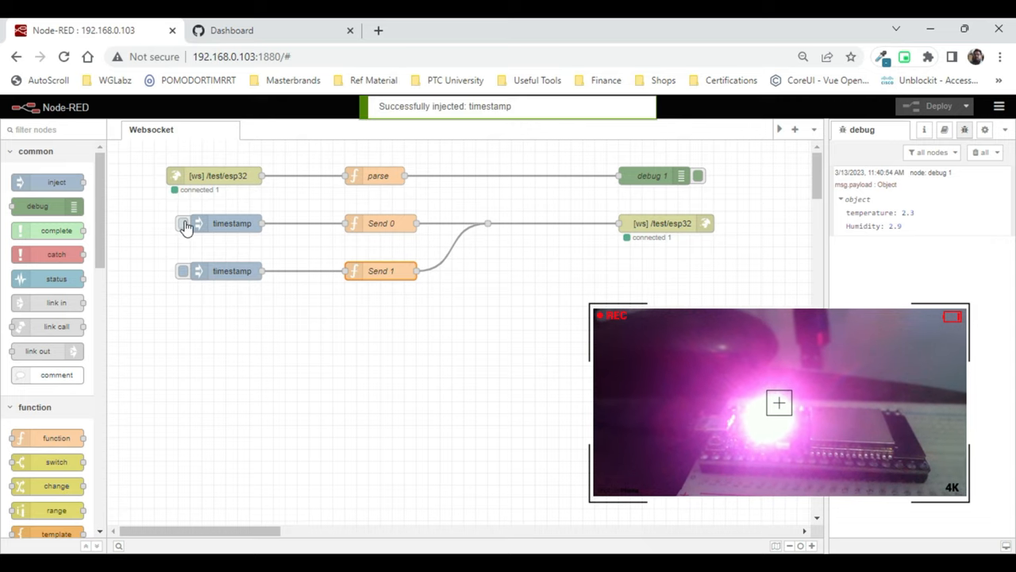